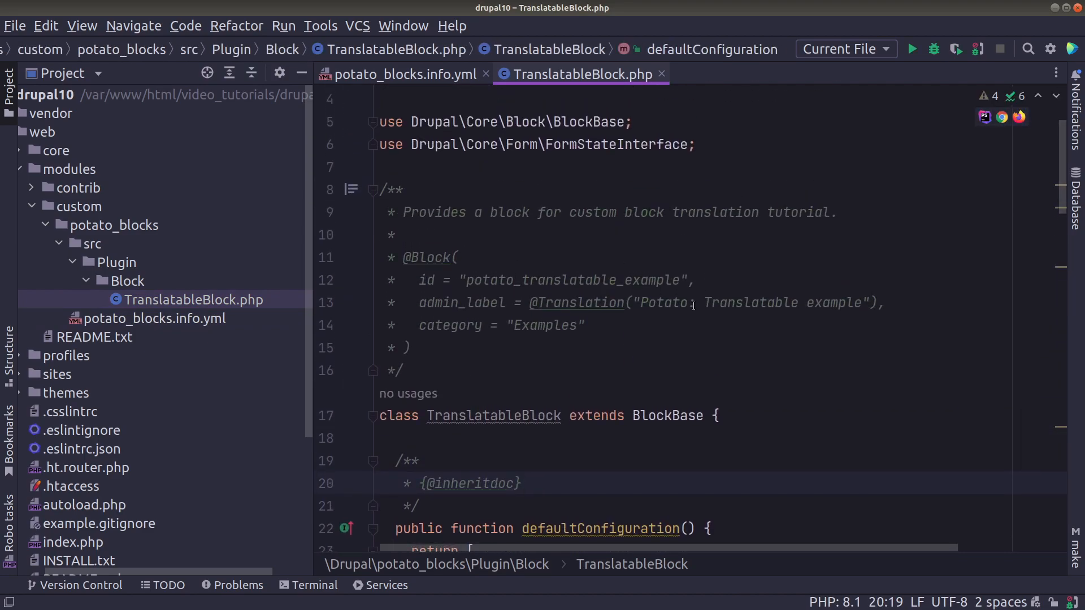
Start a Spanish translation of the Potato: Translatable example block from its Translate block tab
{"action": "scroll", "scroll_direction": "down", "scroll_amount": 3}
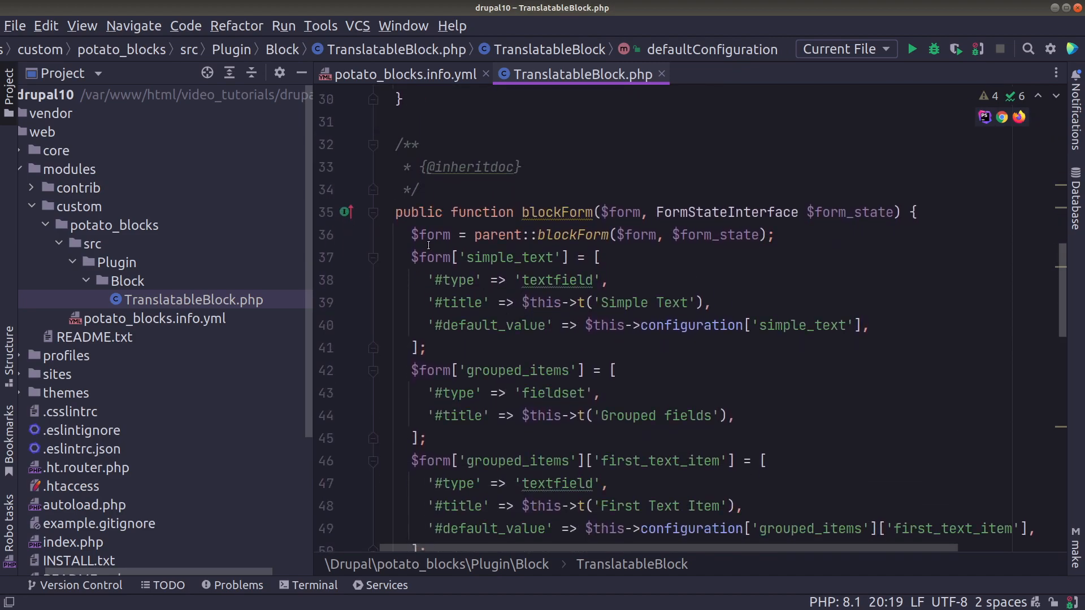
{"action": "scroll", "scroll_direction": "down", "scroll_amount": 3}
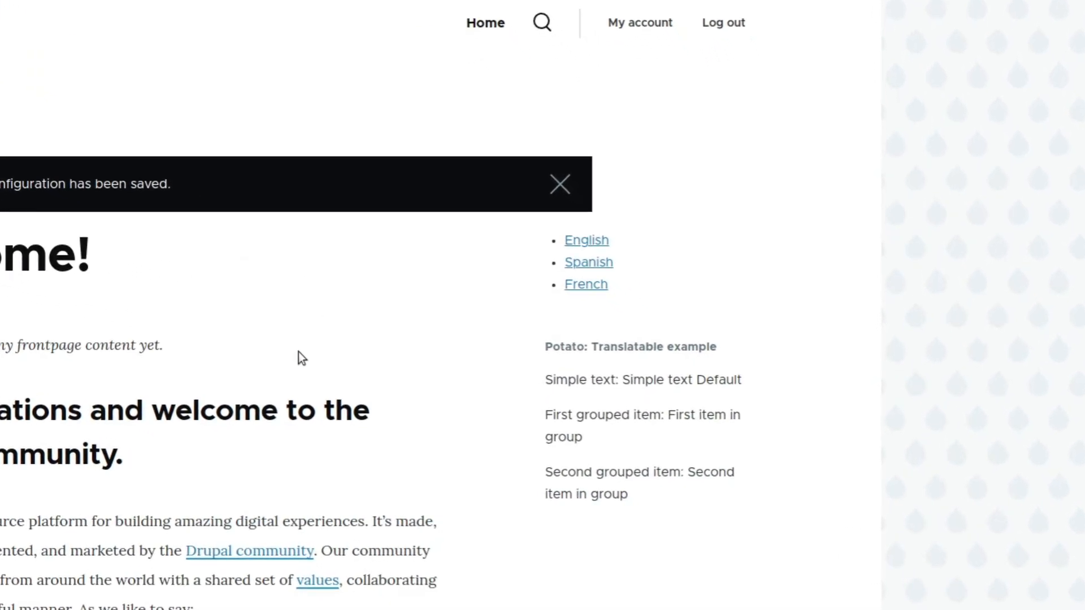
{"action": "scroll", "scroll_direction": "down", "scroll_amount": 3}
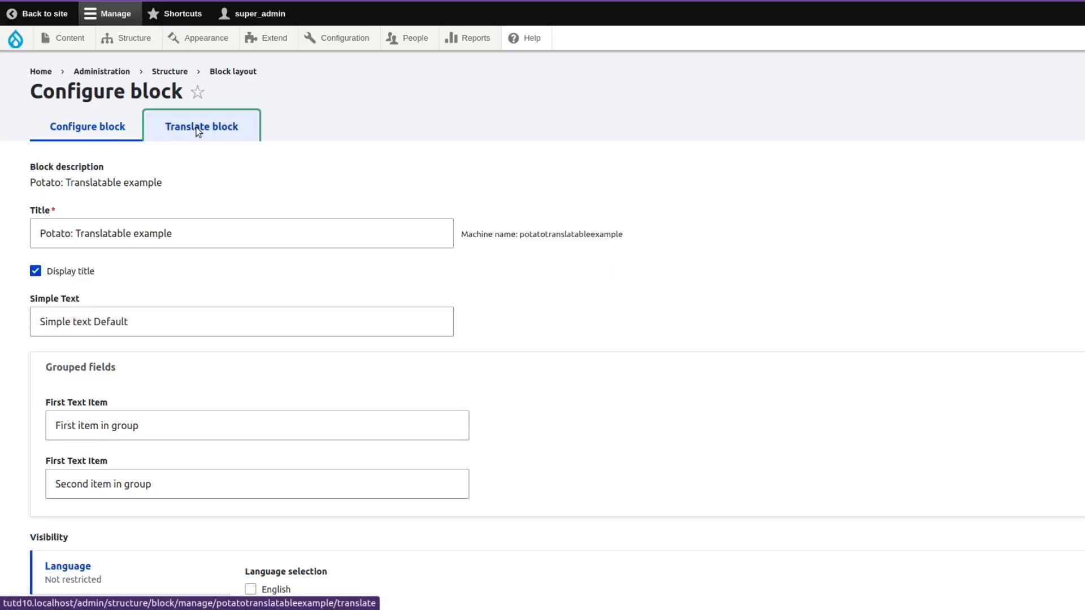
{"action": "left_click", "coordinate": [201, 127]}
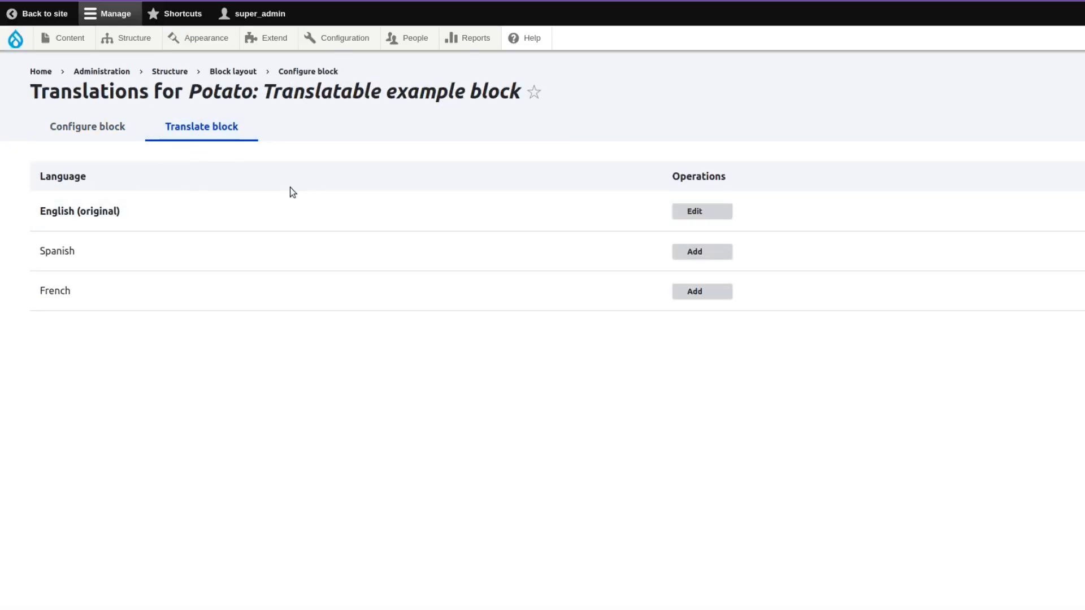
{"action": "left_click", "coordinate": [702, 251]}
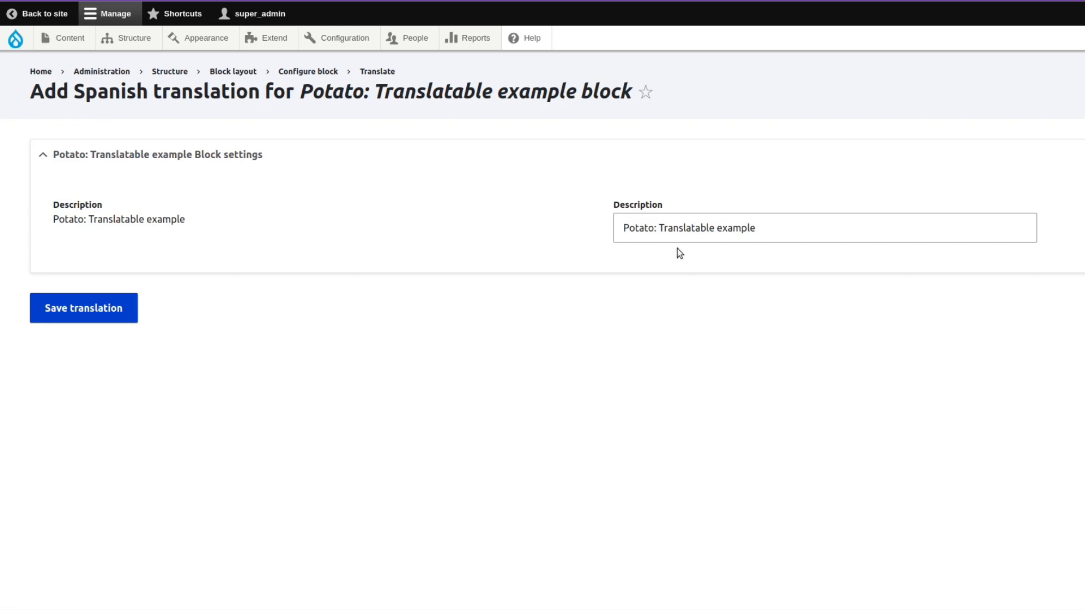
{"action": "left_click", "coordinate": [823, 227]}
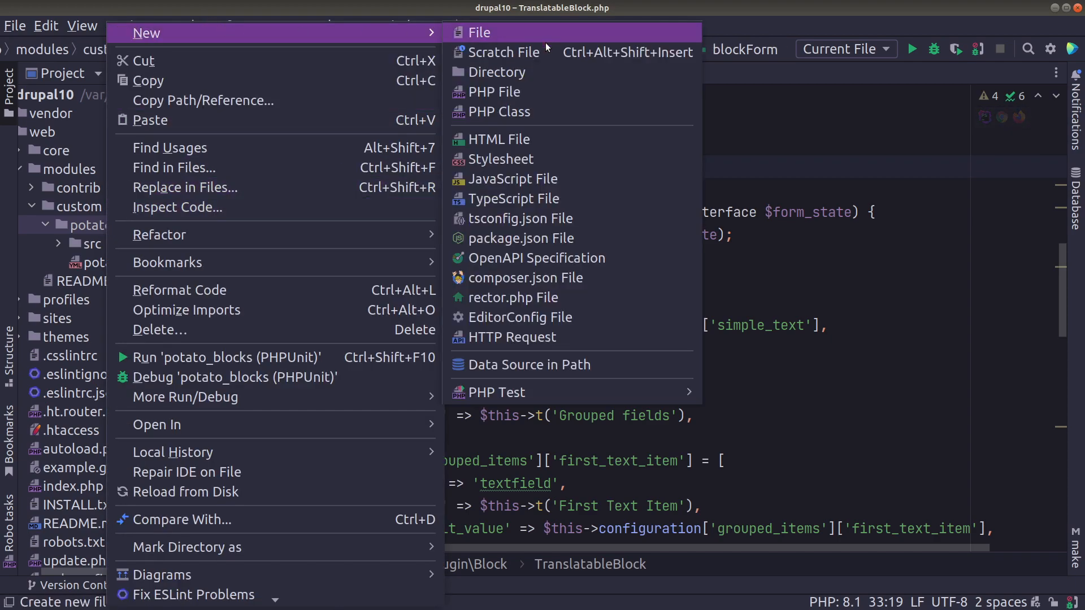
Add a new file potato_blocks.schema.yml under the module's config/schema folder
{"action": "left_click", "coordinate": [496, 71]}
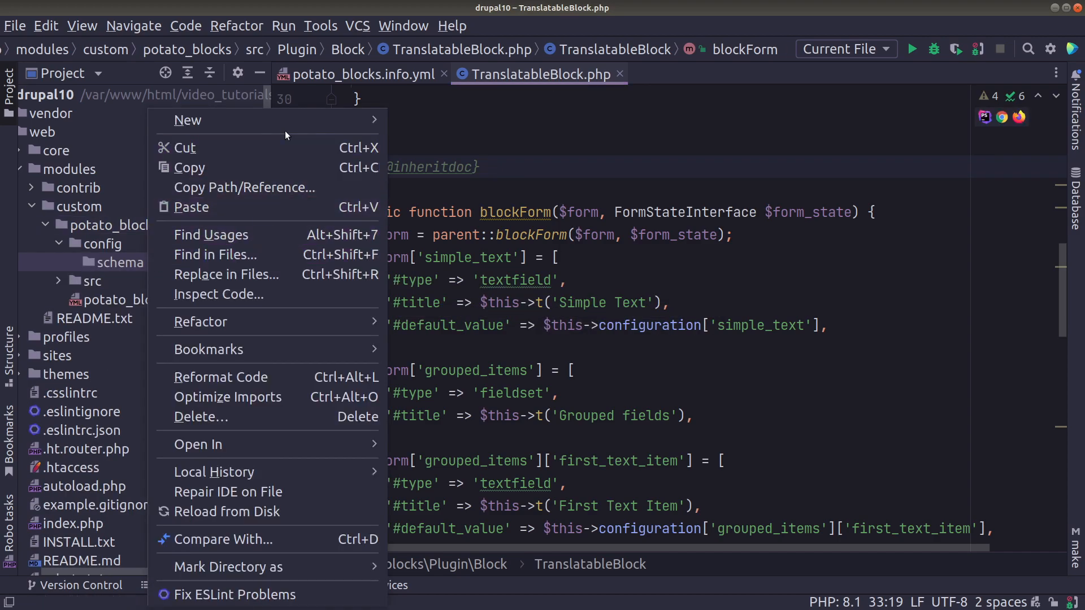
{"action": "left_click", "coordinate": [188, 120]}
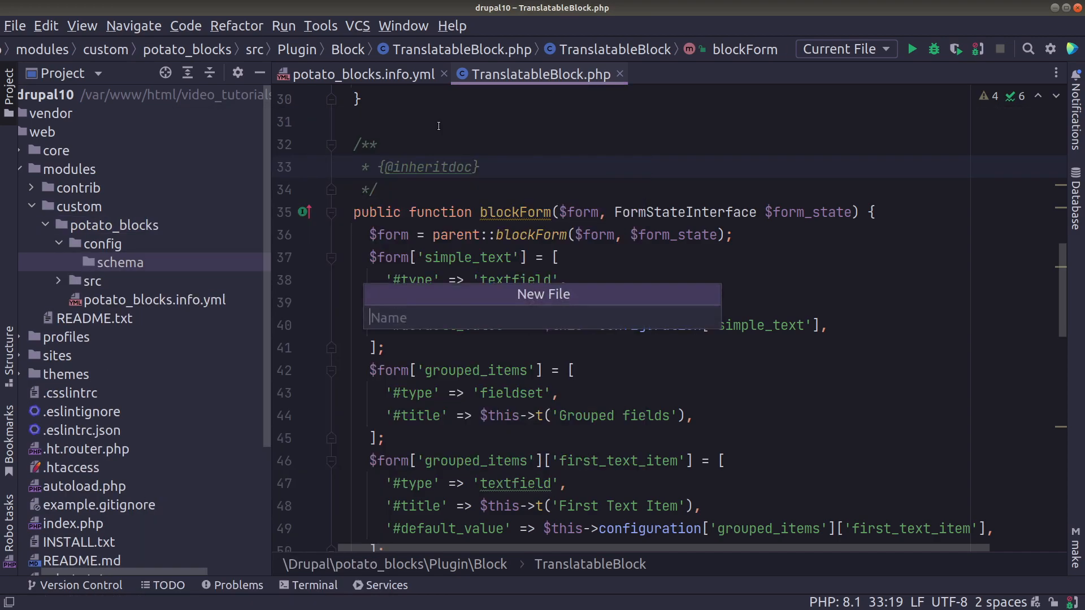
{"action": "type", "text": "potato"}
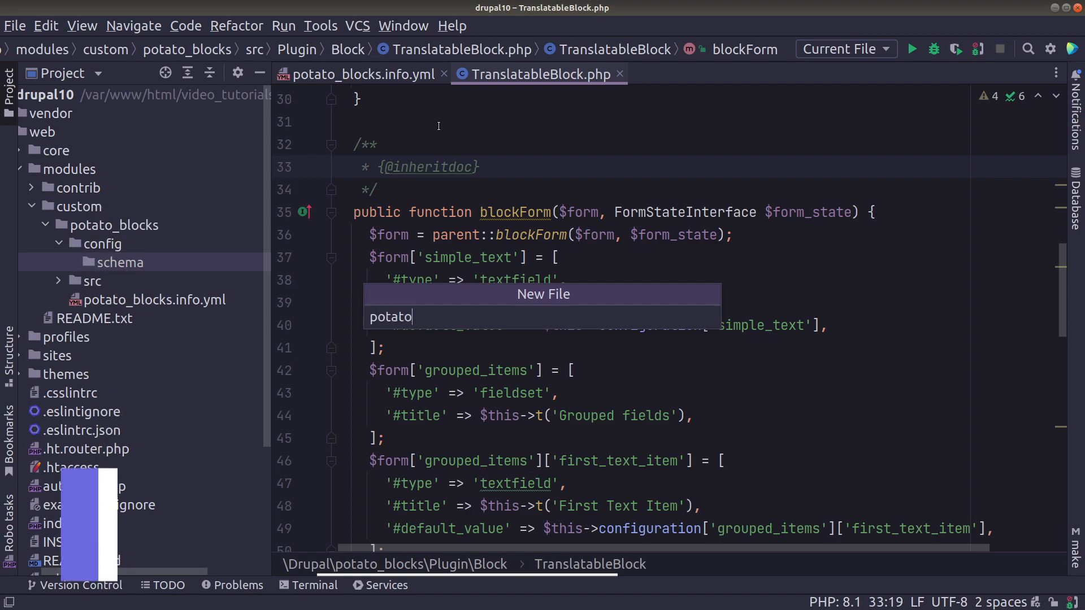
{"action": "type", "text": "_blocks."}
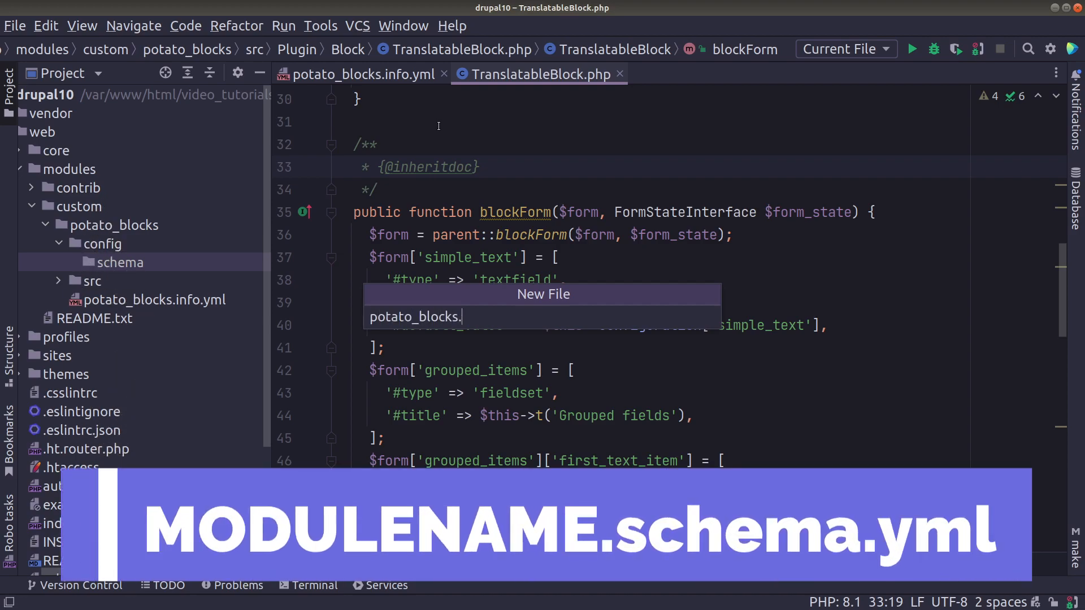
{"action": "type", "text": "schema.yml"}
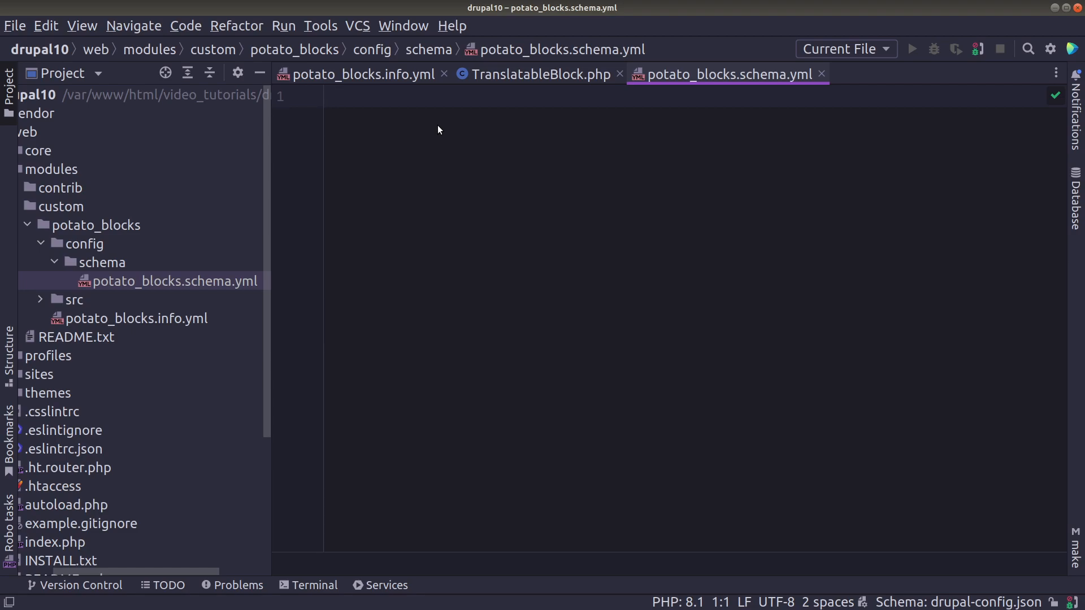
Declare block.settings.potato_translatable_example with type block_settings, checking the plugin id in the class
{"action": "type", "text": "block"}
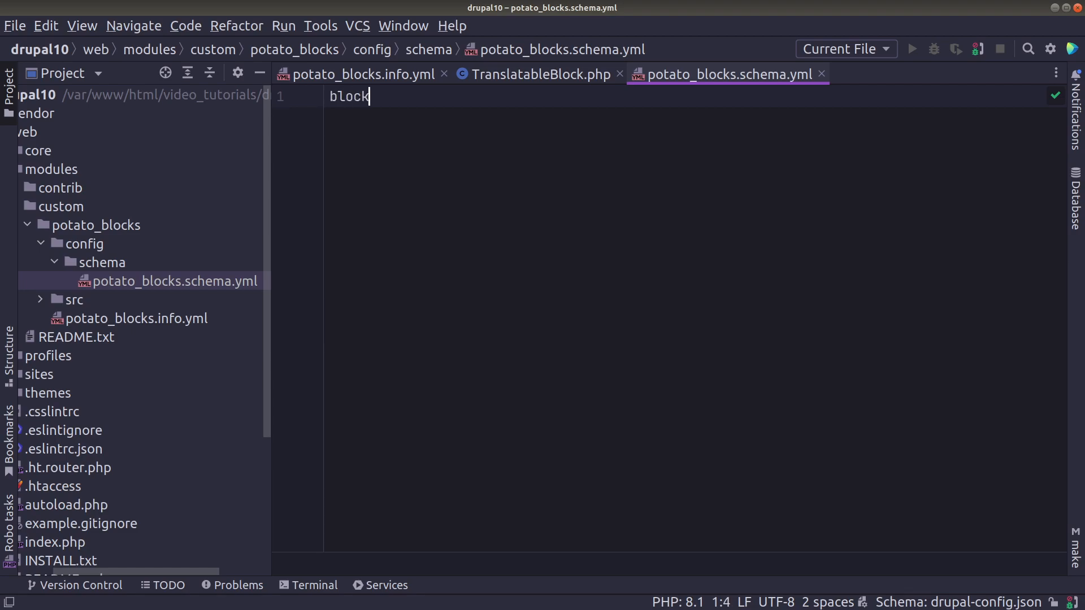
{"action": "type", "text": ".settings."}
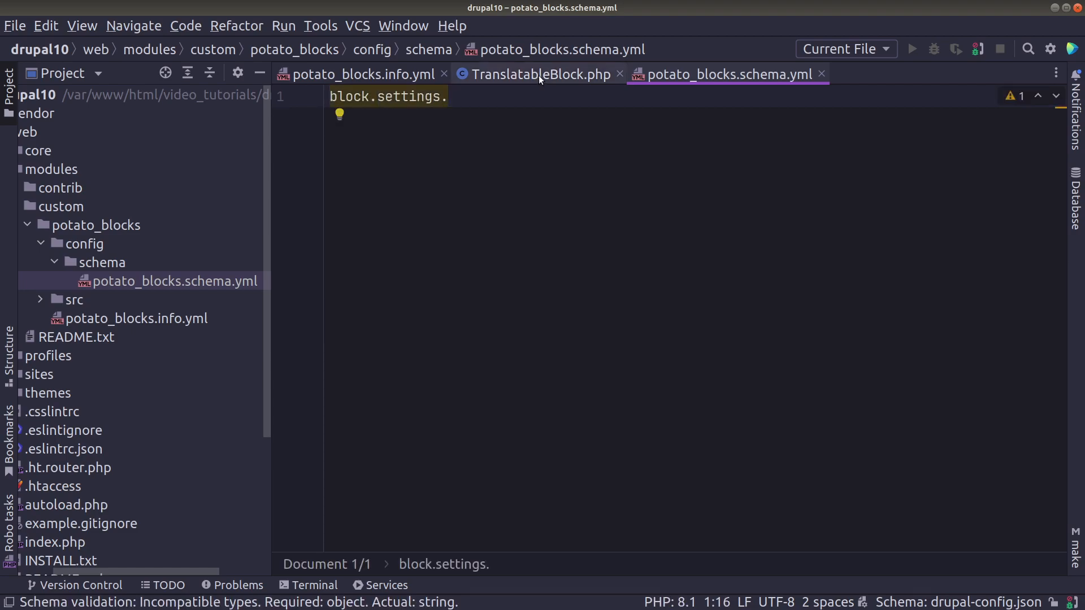
{"action": "left_click", "coordinate": [539, 74]}
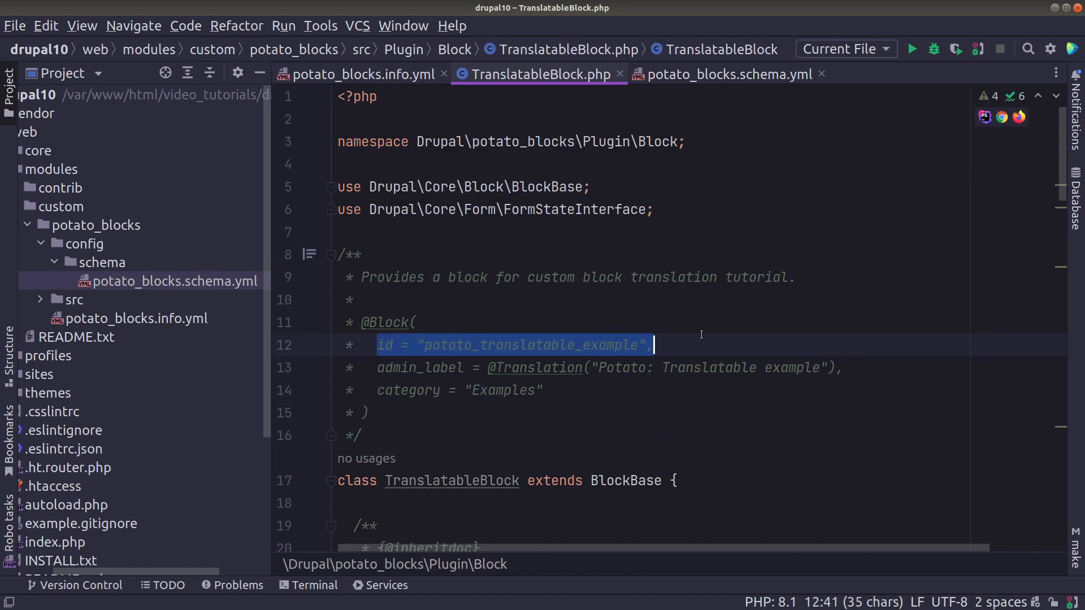
{"action": "left_click", "coordinate": [725, 74]}
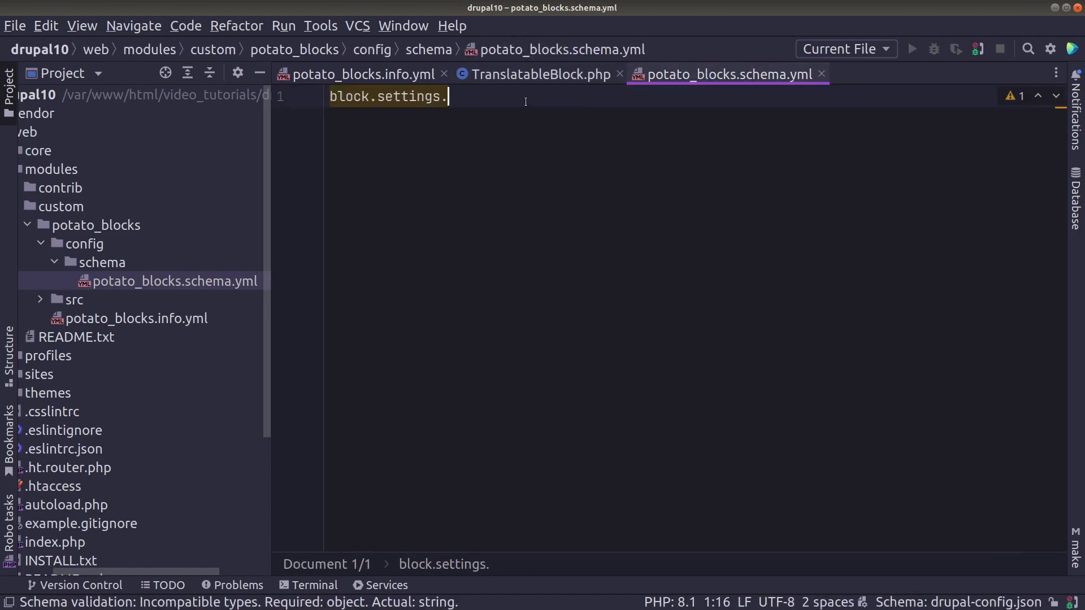
{"action": "type", "text": "potato_translatable_example:"}
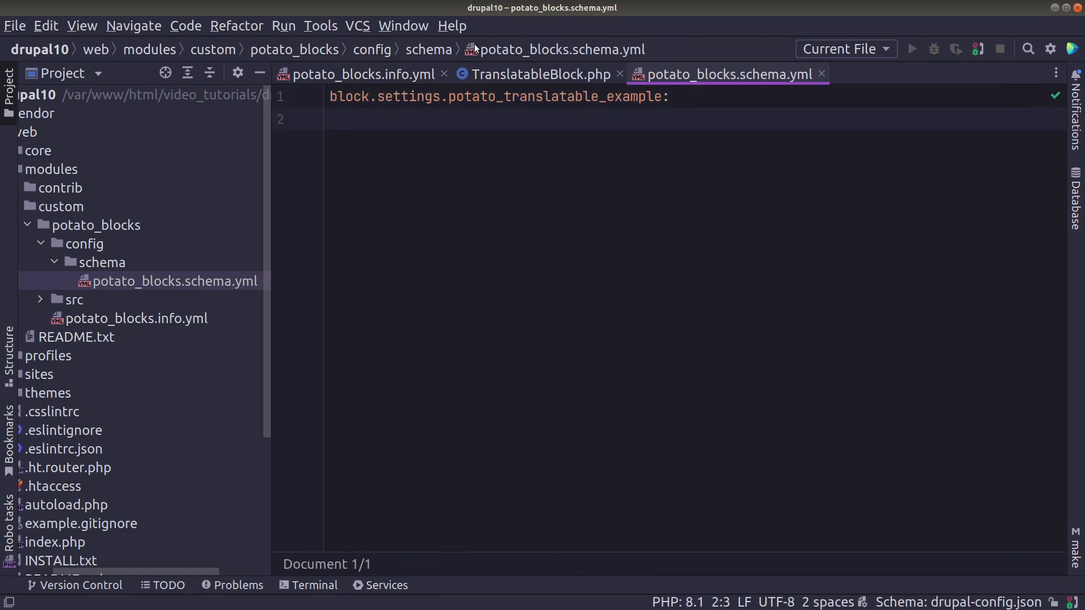
{"action": "type", "text": "type: b"}
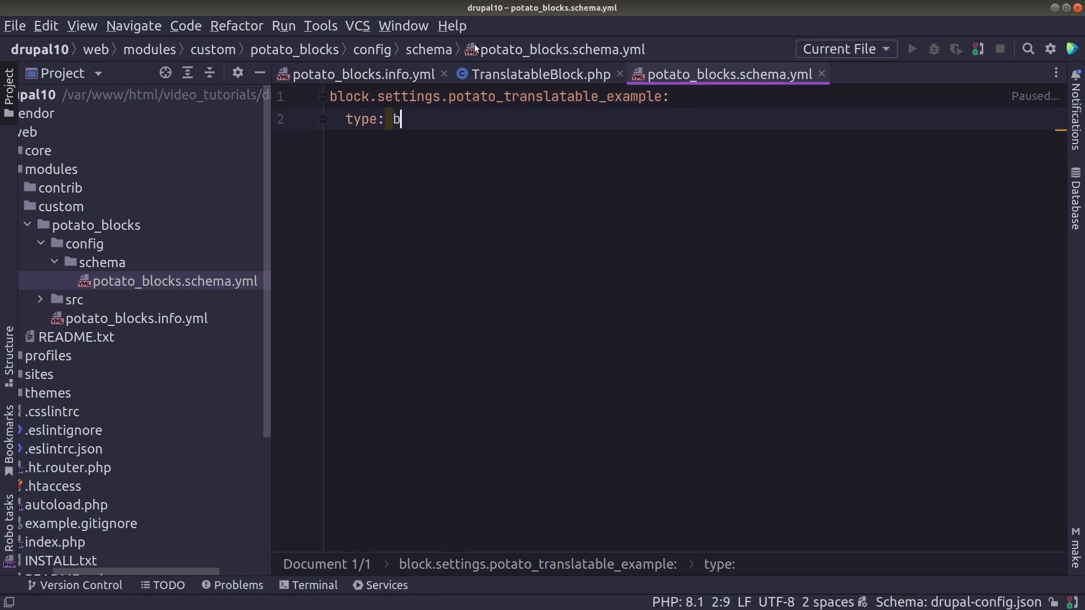
{"action": "type", "text": "lock_settings"}
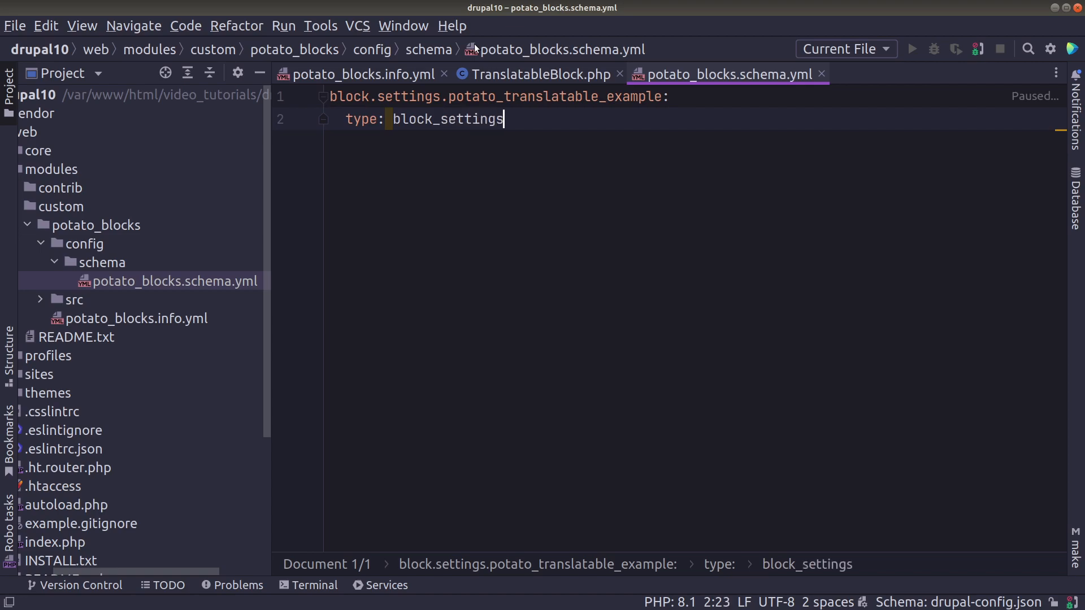
Add a mapping with simple_text of type text
{"action": "type", "text": "mapping:"}
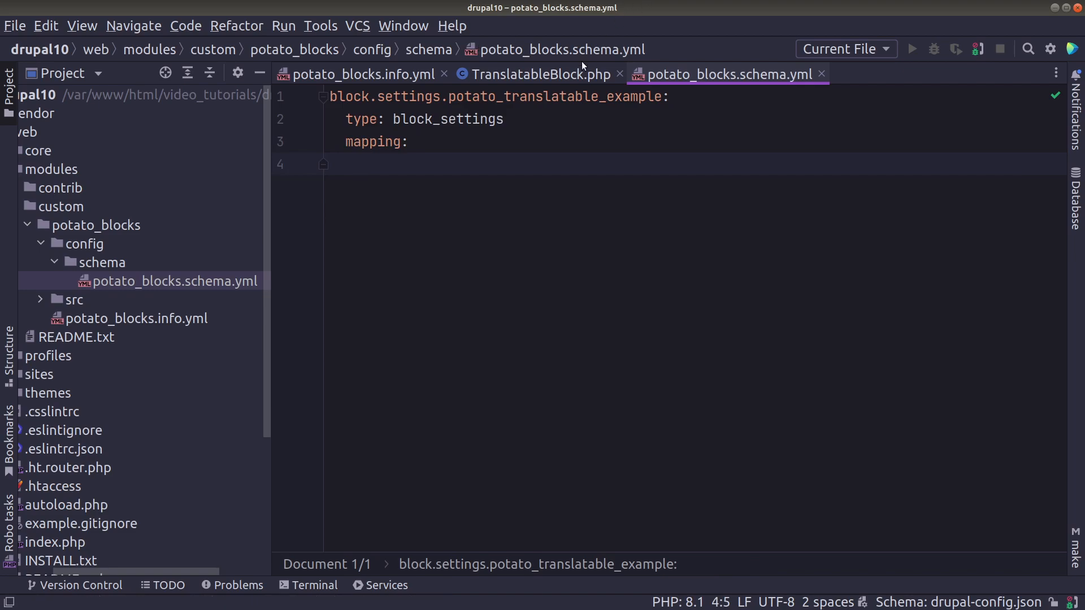
{"action": "left_click", "coordinate": [538, 74]}
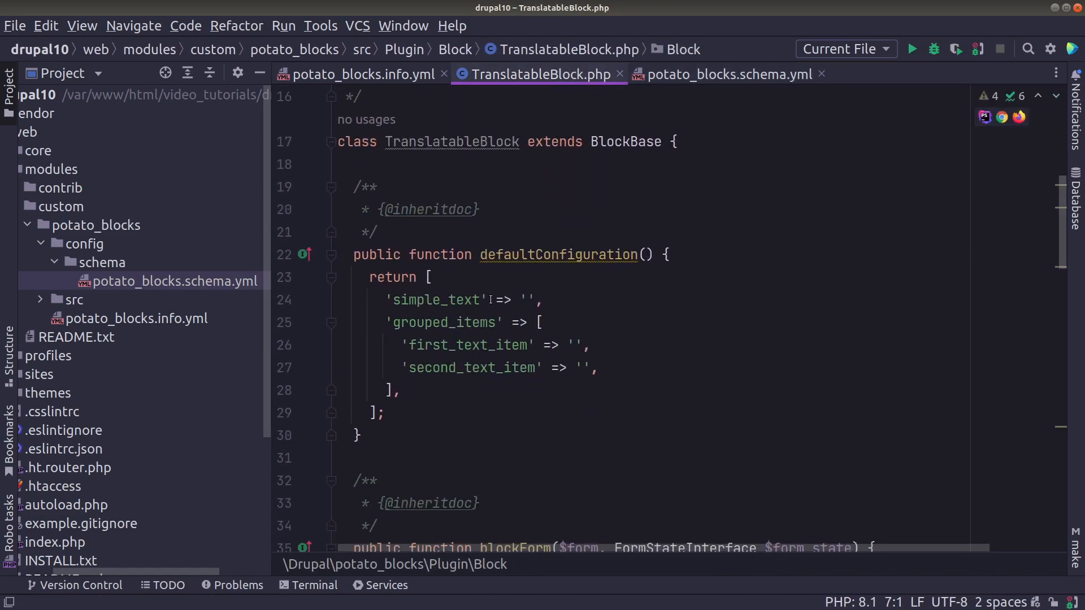
{"action": "left_click", "coordinate": [722, 74]}
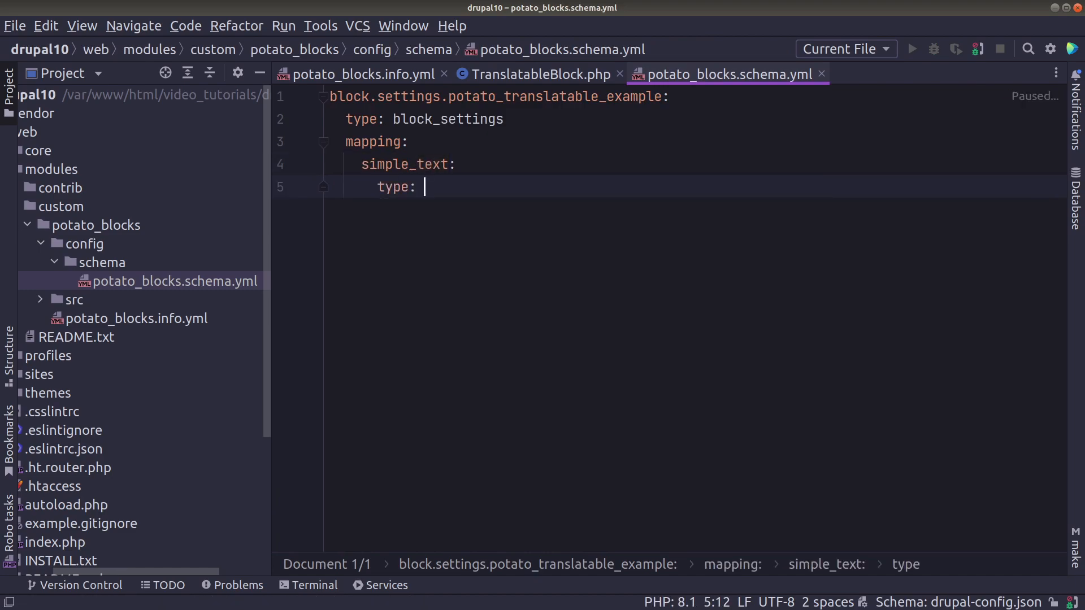
{"action": "type", "text": "text"}
{"action": "type", "text": "drush c"}
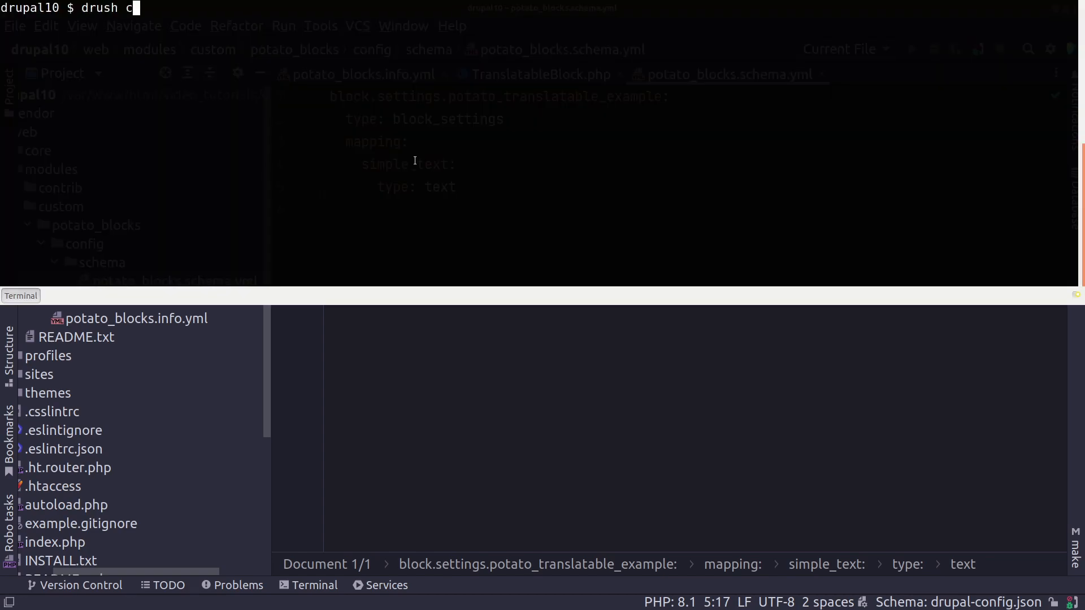
Run drush cr to rebuild Drupal's caches
{"action": "type", "text": "r"}
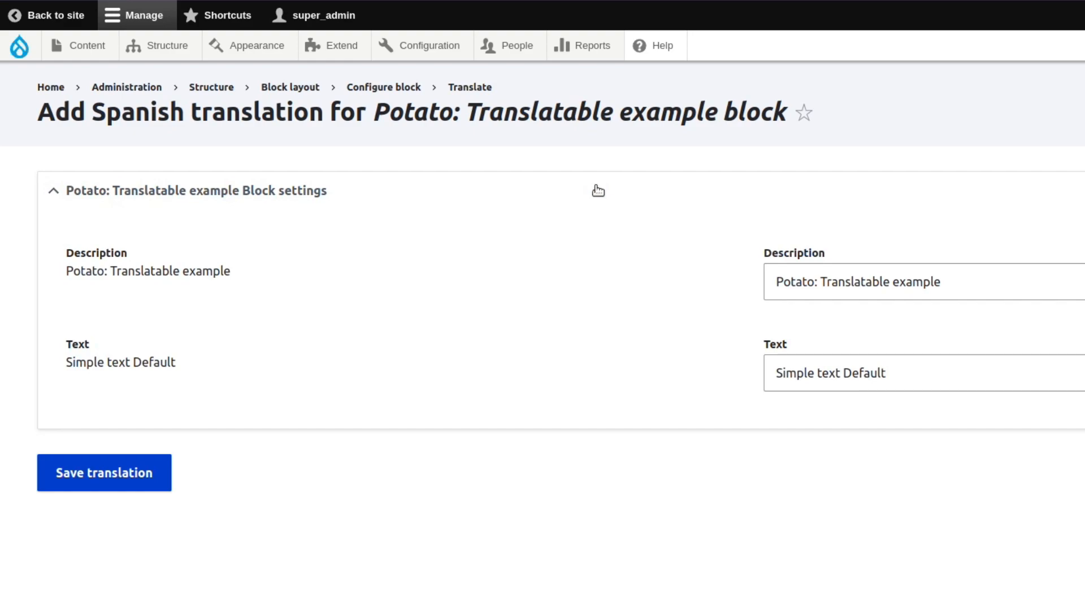
{"action": "mouse_move", "coordinate": [400, 346]}
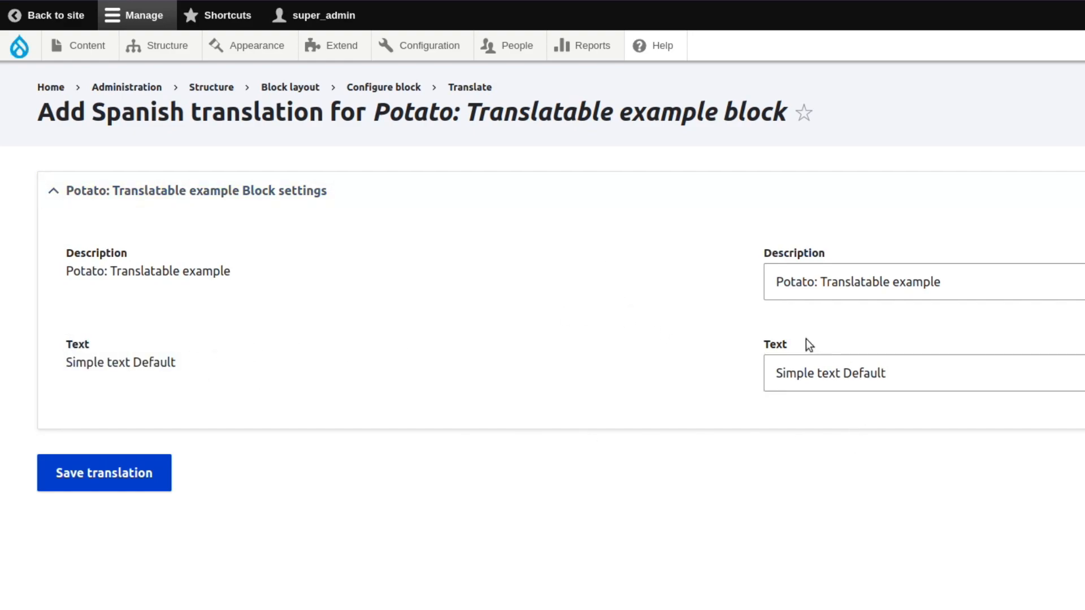
{"action": "mouse_move", "coordinate": [697, 339]}
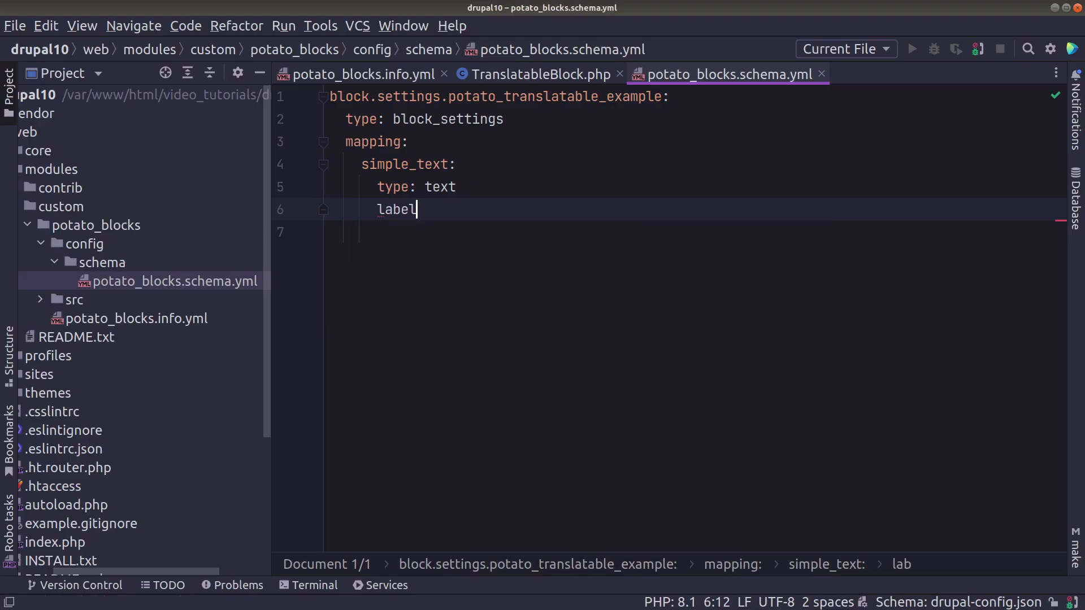
Give simple_text a 'Translate Simple text' label and rebuild the cache
{"action": "type", "text": ": 'Tr'"}
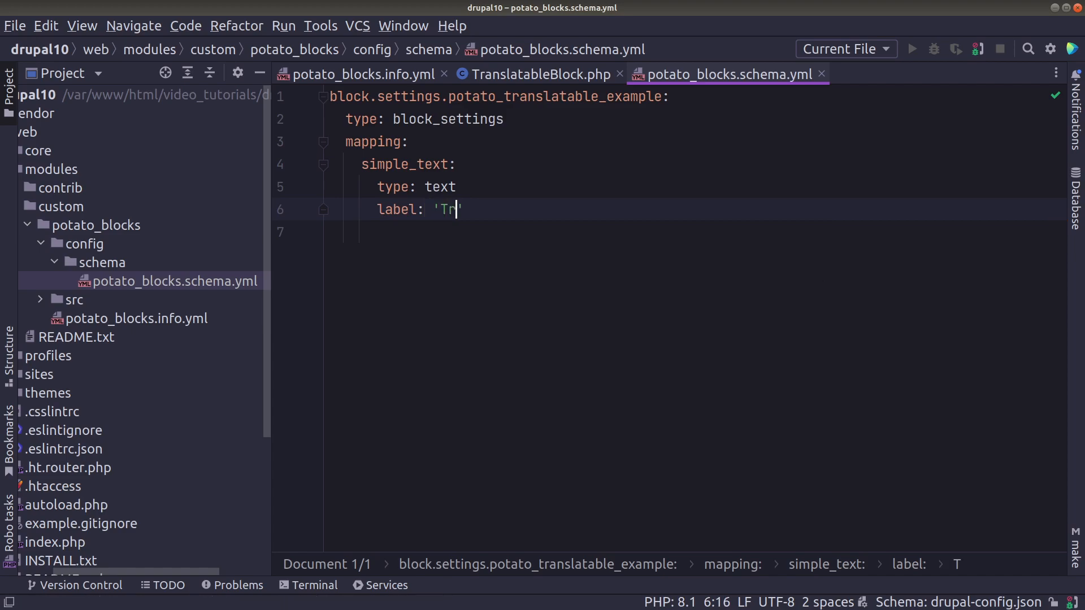
{"action": "type", "text": "anslate Simple"}
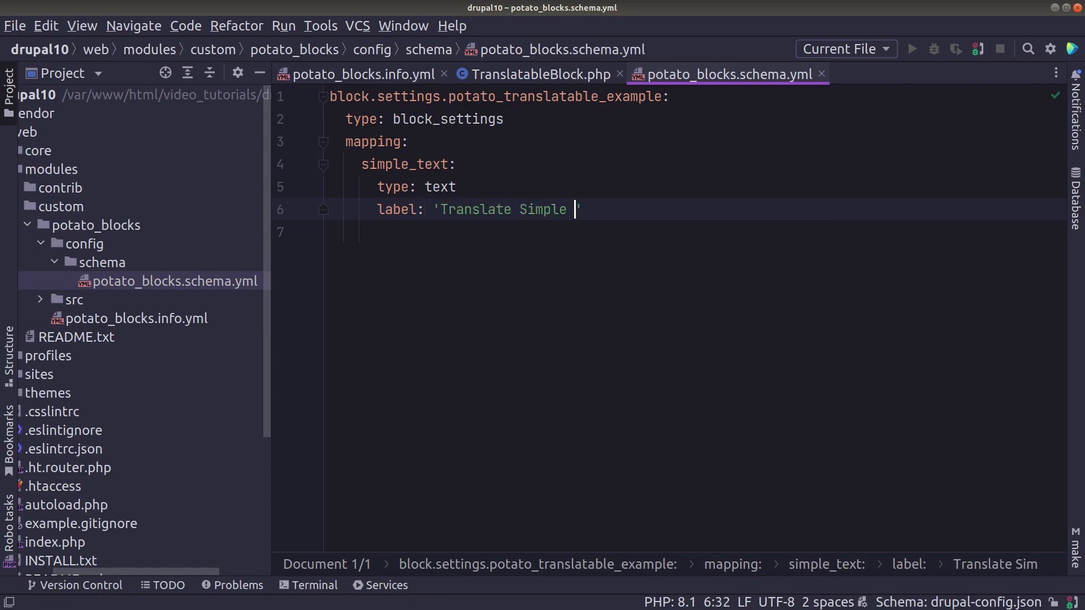
{"action": "type", "text": "text"}
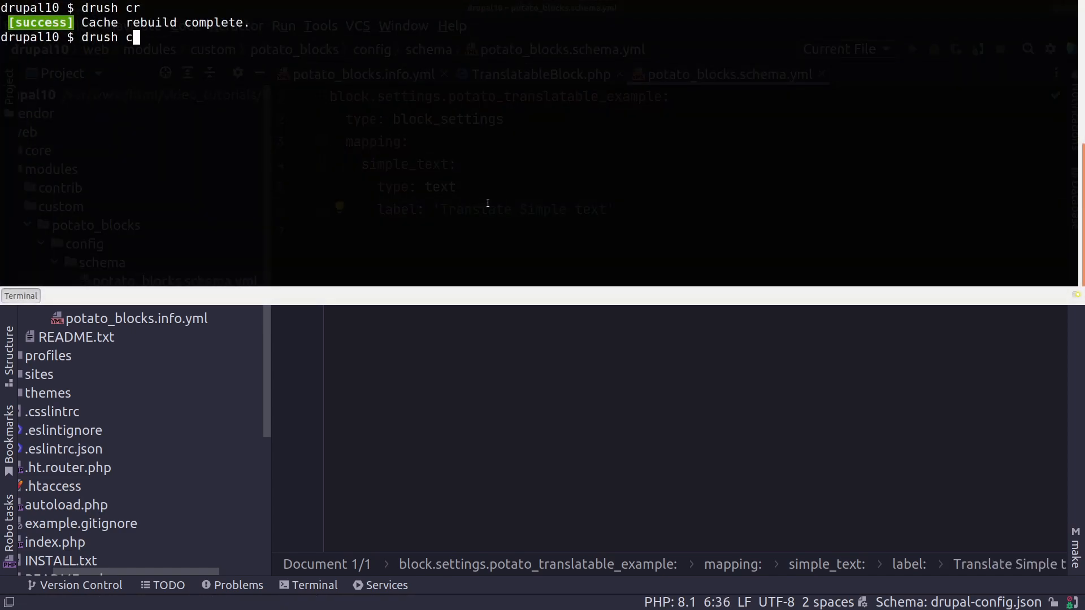
{"action": "type", "text": "r"}
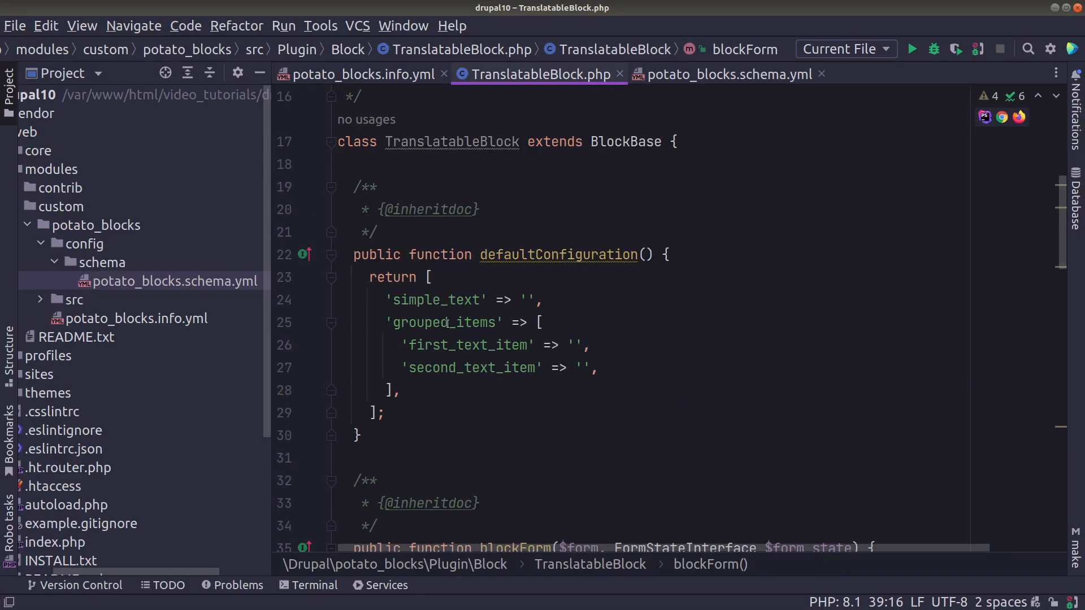
Declare grouped_items as a mapping containing first_text_item of type text
{"action": "left_click", "coordinate": [719, 74]}
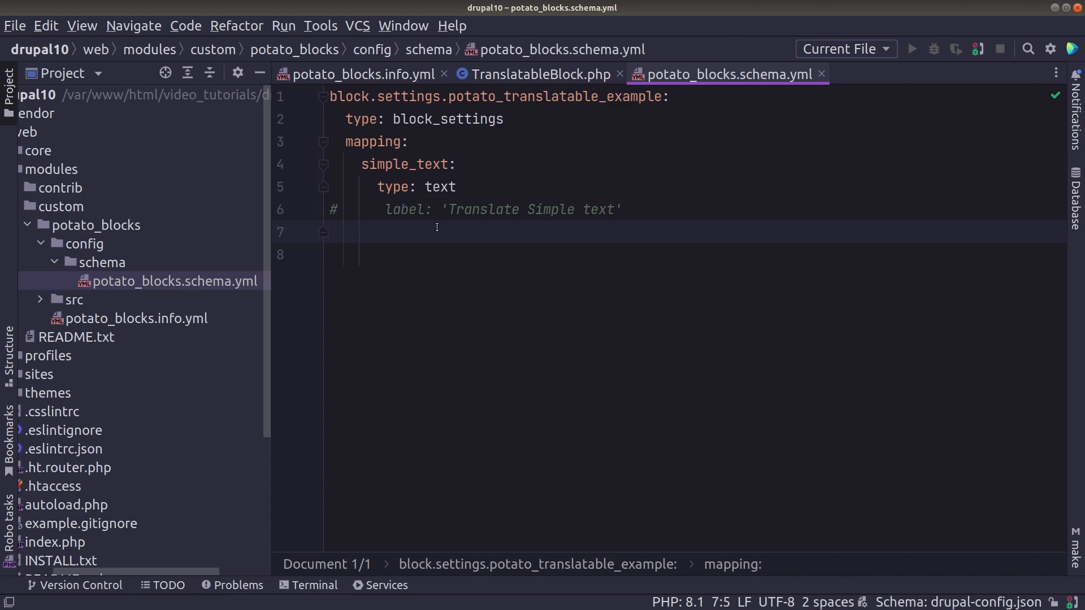
{"action": "type", "text": "grouped_items:"}
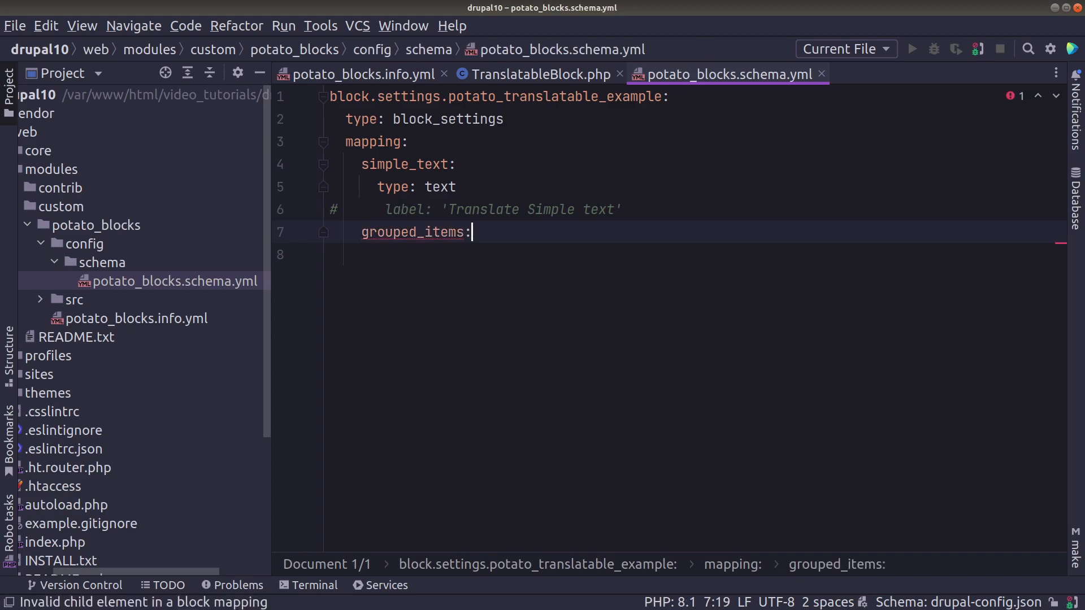
{"action": "type", "text": "type"}
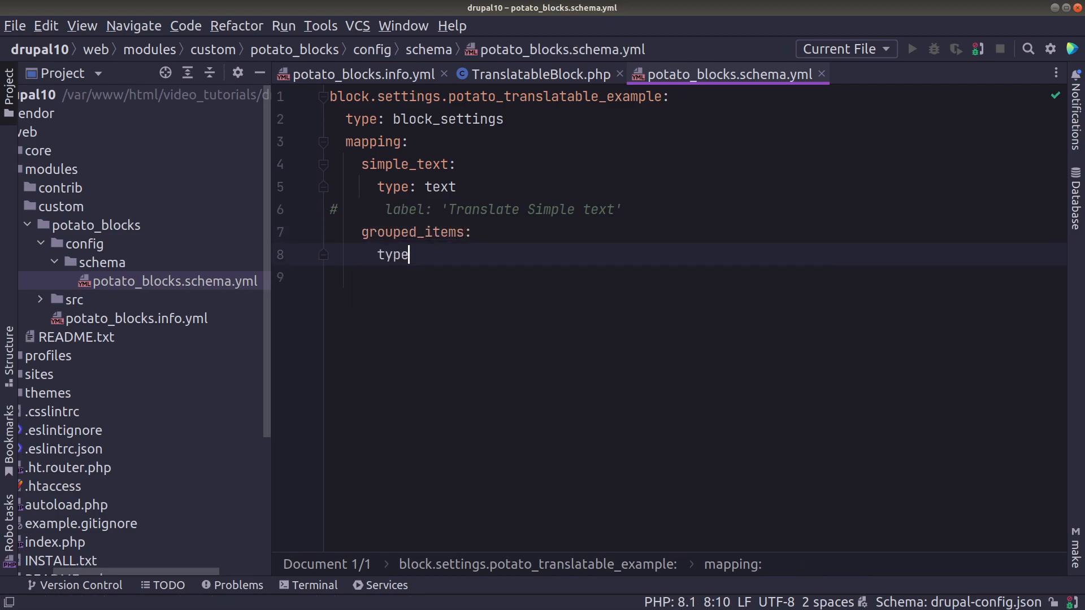
{"action": "type", "text": ": mapping"}
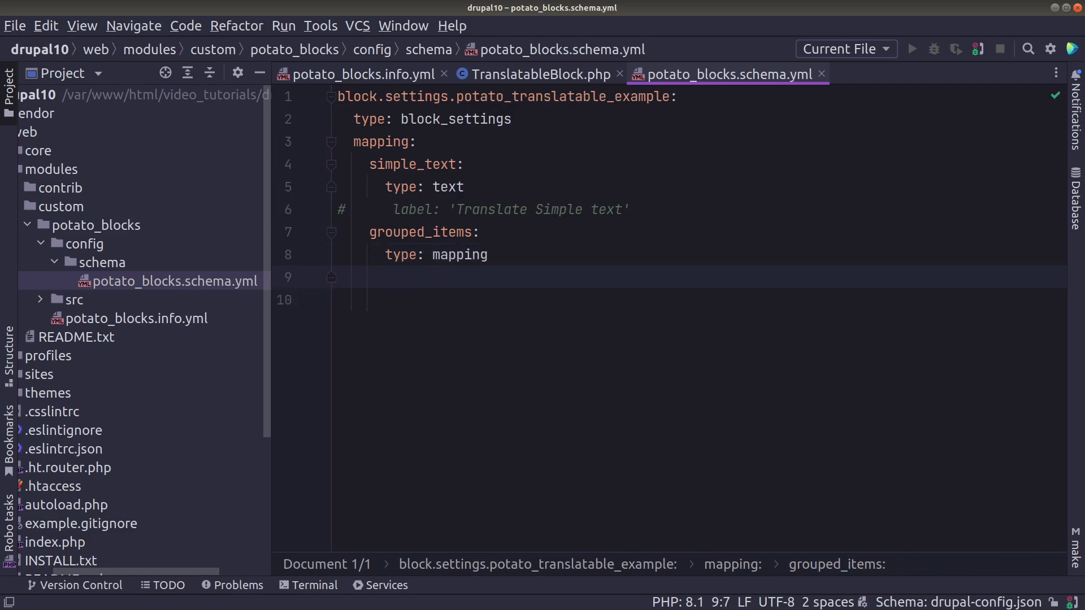
{"action": "type", "text": "mapping:"}
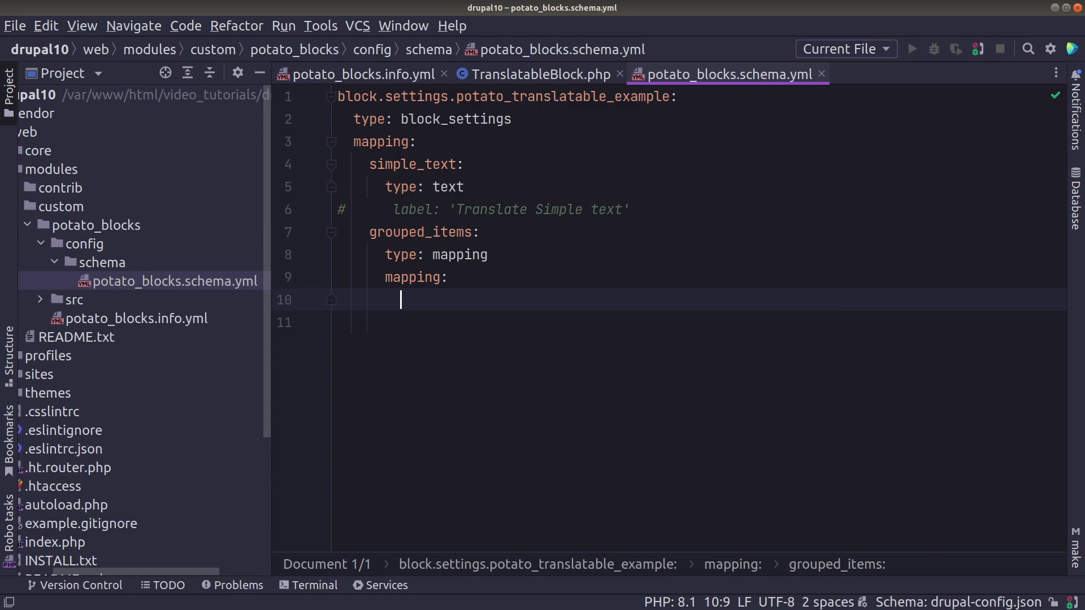
{"action": "left_click", "coordinate": [540, 74]}
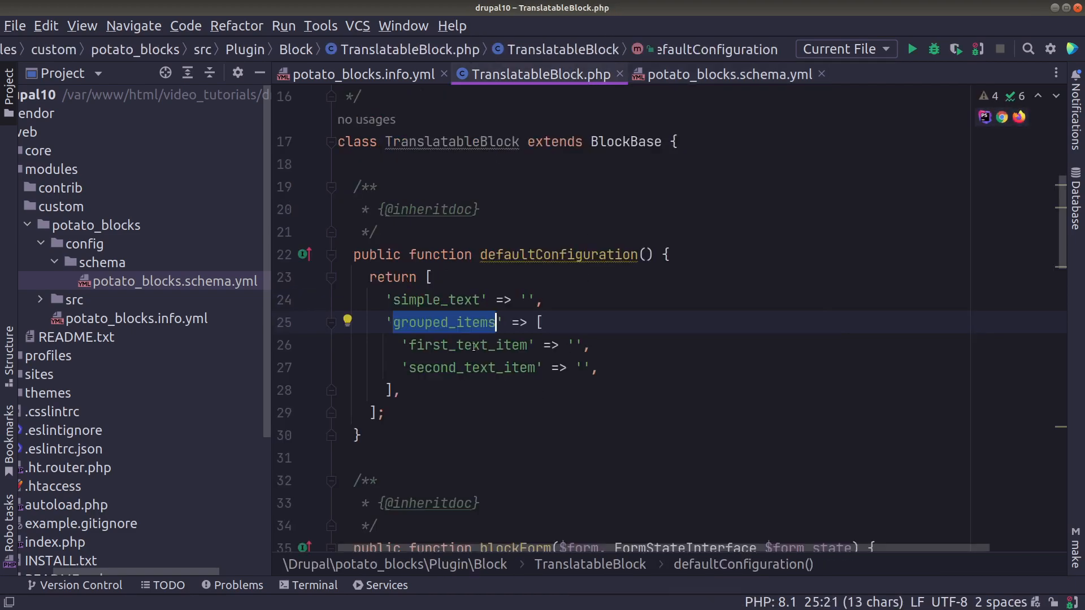
{"action": "left_click", "coordinate": [719, 74]}
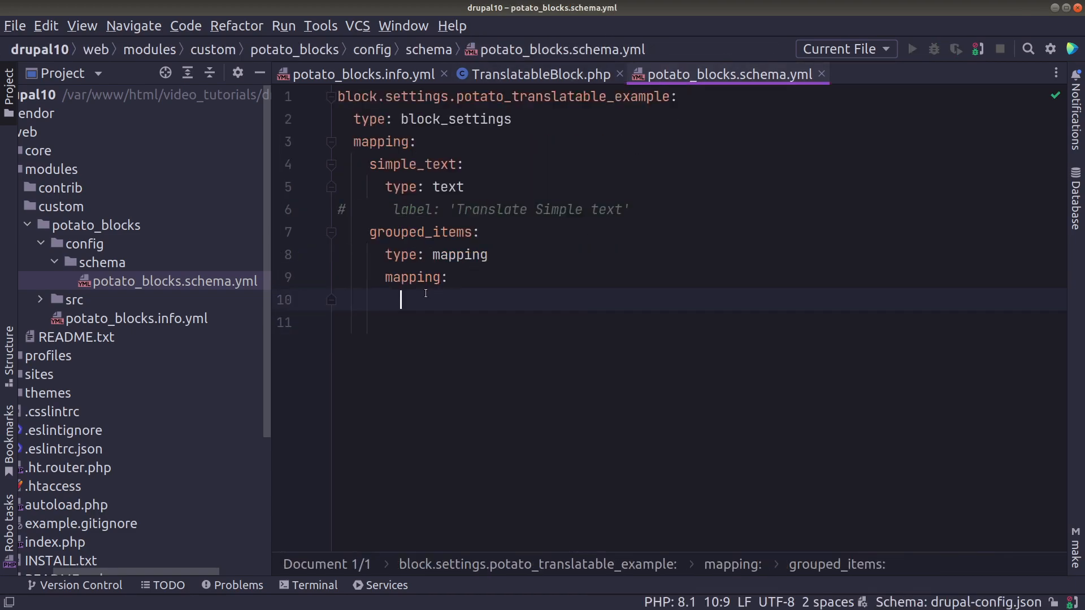
{"action": "type", "text": "first_text_item"}
{"action": "left_click", "coordinate": [698, 322]}
{"action": "type", "text": "type"}
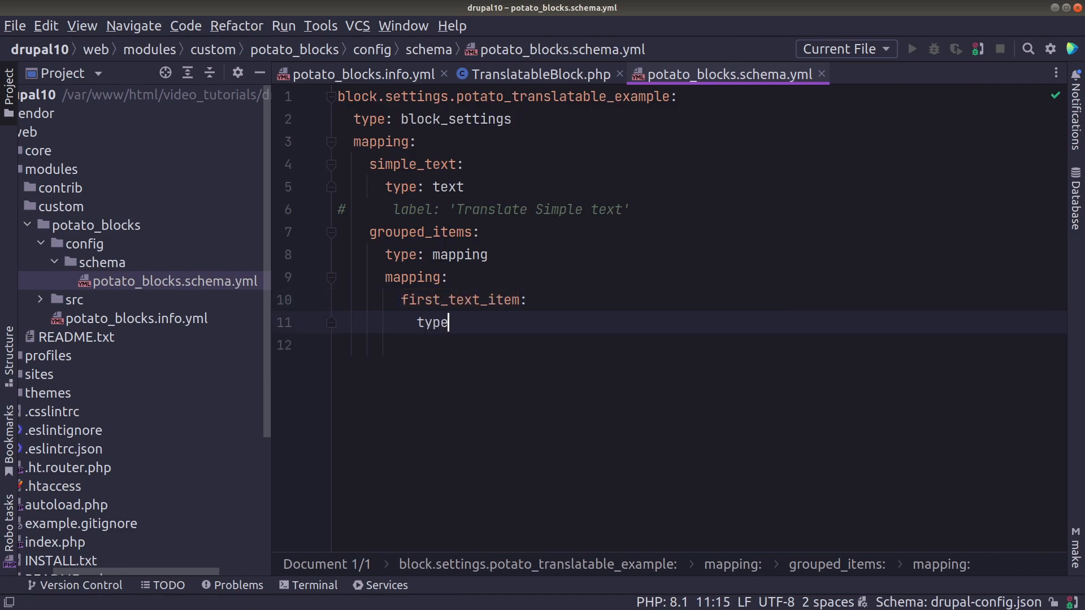
{"action": "type", "text": ": text"}
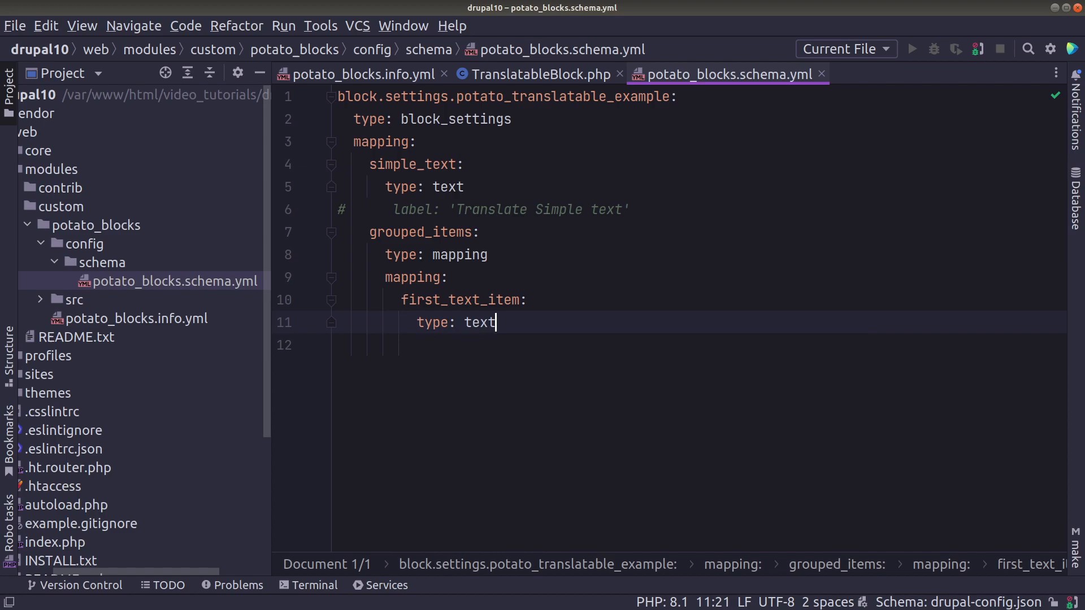
Add second_text_item of type text to grouped_items and run drush cr
{"action": "left_click", "coordinate": [538, 74]}
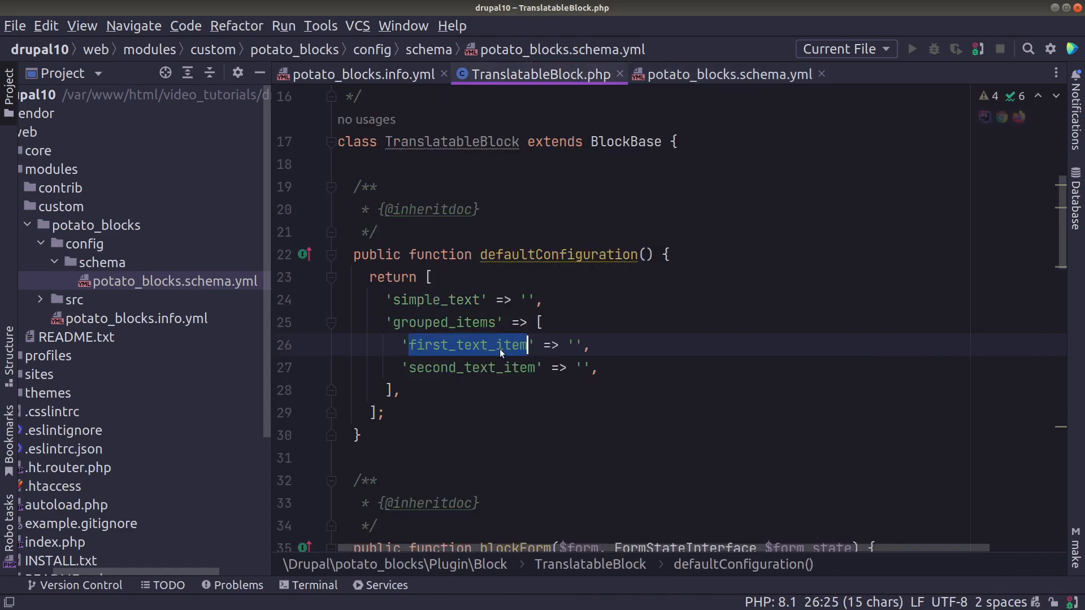
{"action": "left_click", "coordinate": [723, 74]}
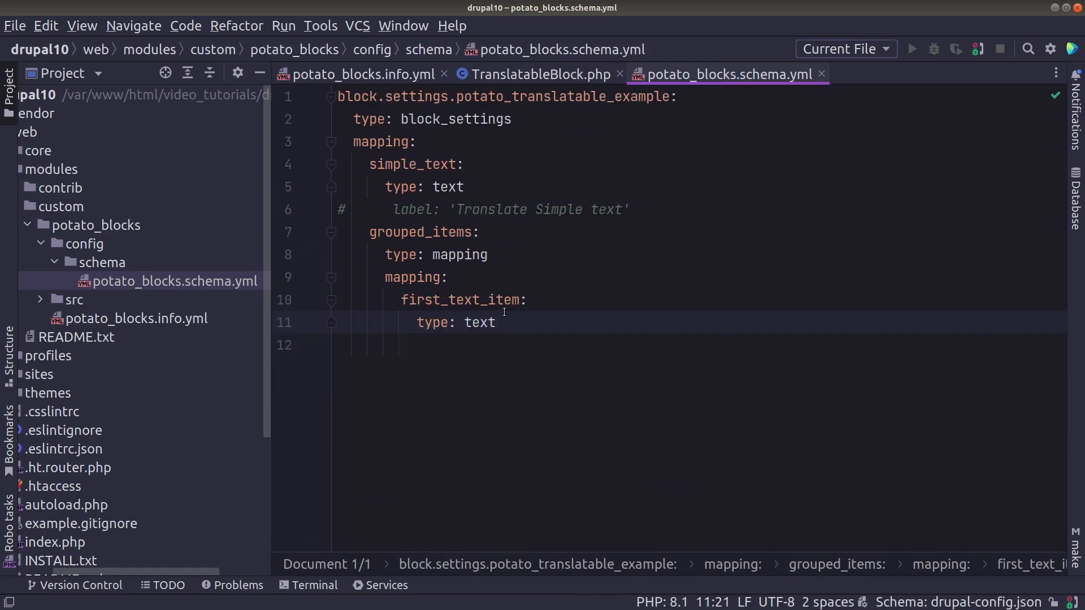
{"action": "type", "text": "second_text_item"}
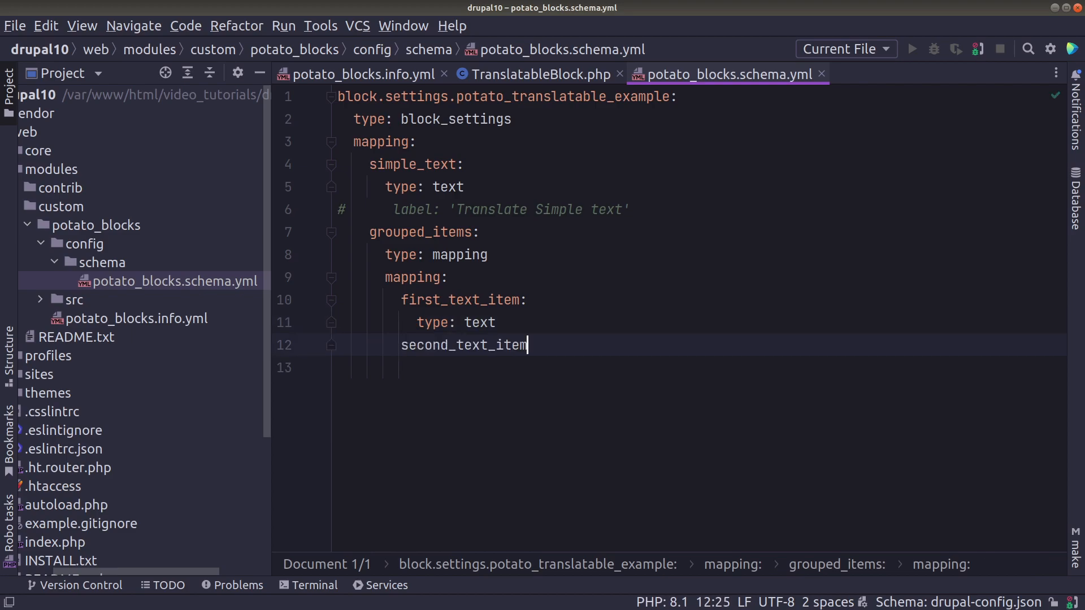
{"action": "type", "text": ":"}
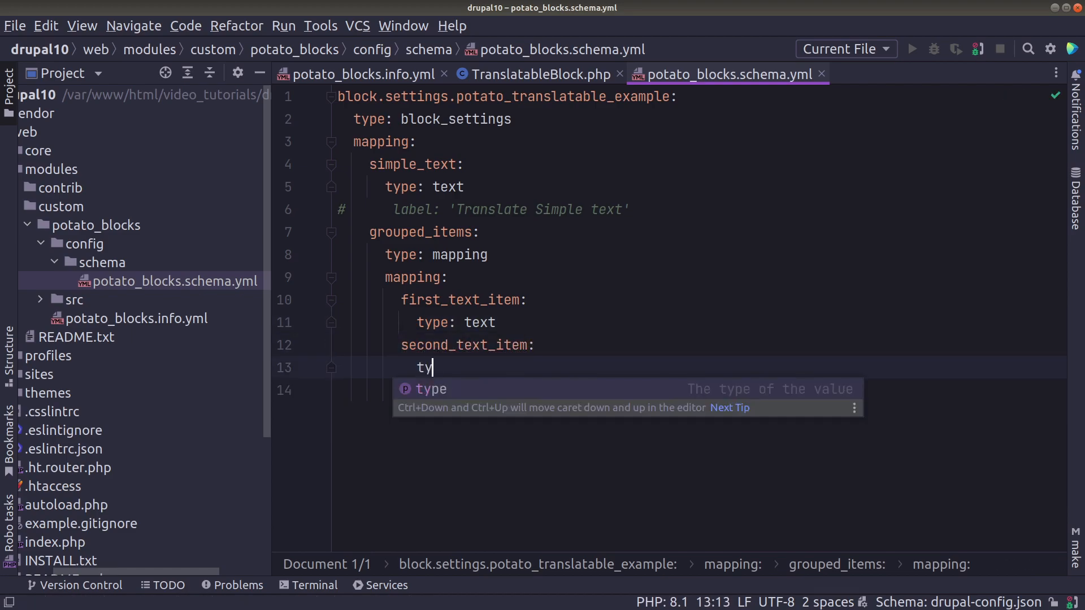
{"action": "type", "text": "pe: text"}
{"action": "type", "text": "d"}
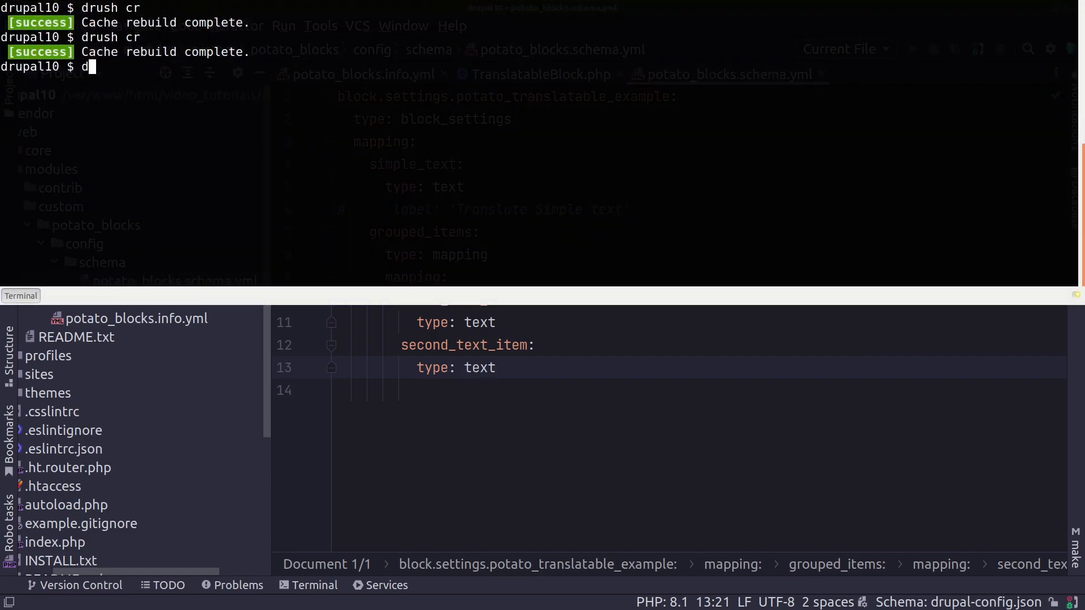
{"action": "type", "text": "rush cr"}
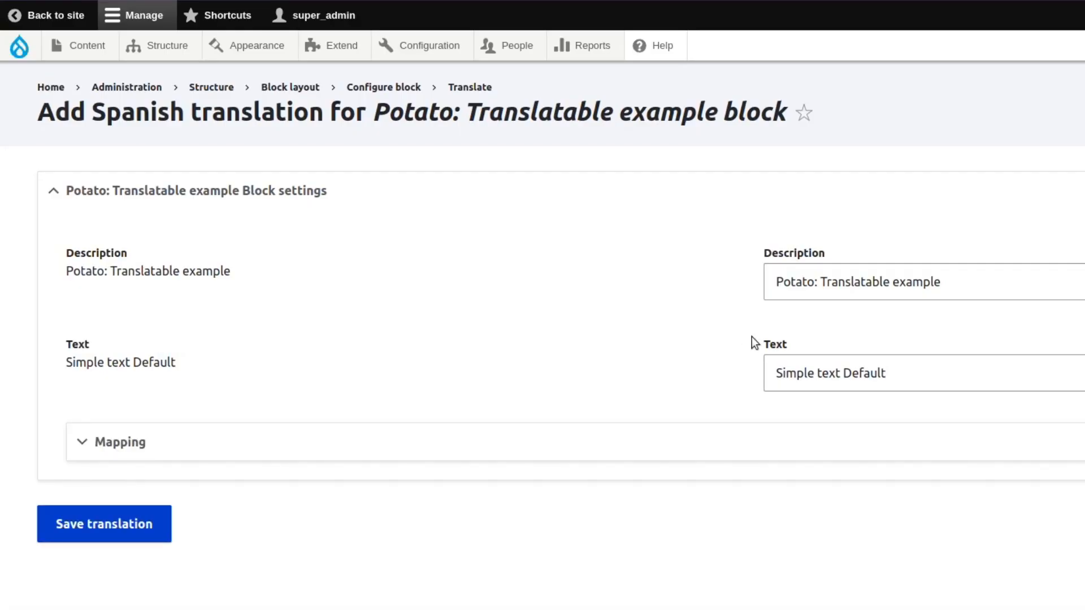
Expand Mapping and append [ES] to the Text and First item in group translations
{"action": "left_click", "coordinate": [119, 441]}
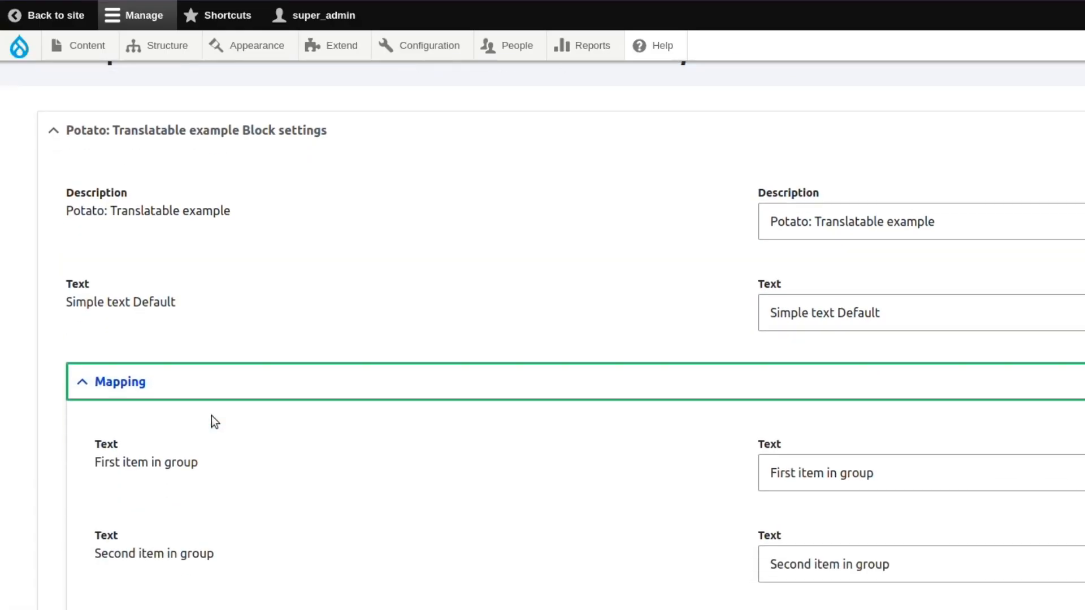
{"action": "scroll", "scroll_direction": "down", "scroll_amount": 3}
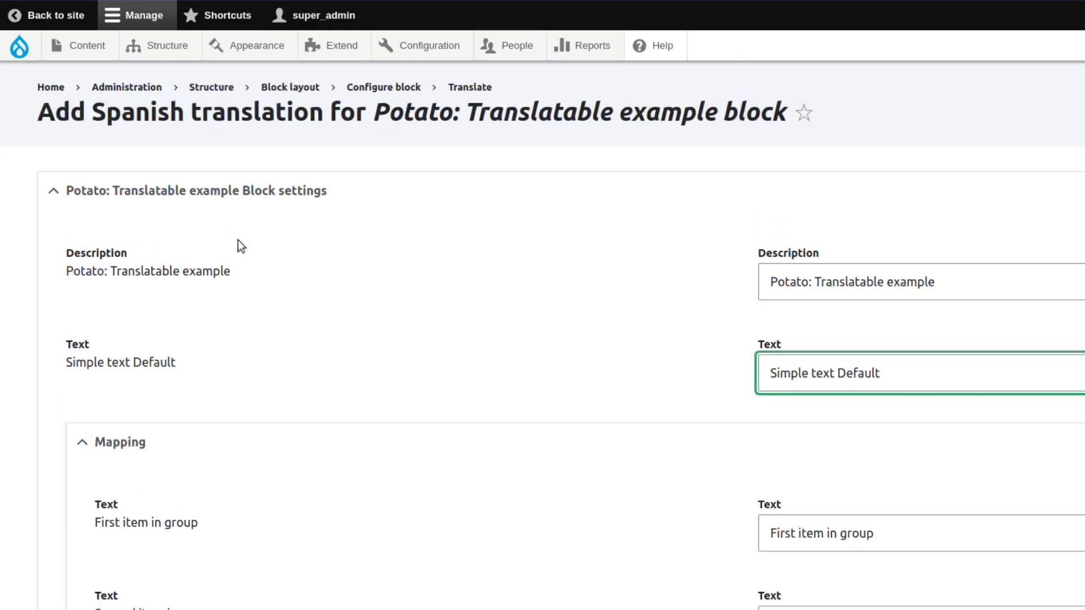
{"action": "scroll", "scroll_direction": "down", "scroll_amount": 3}
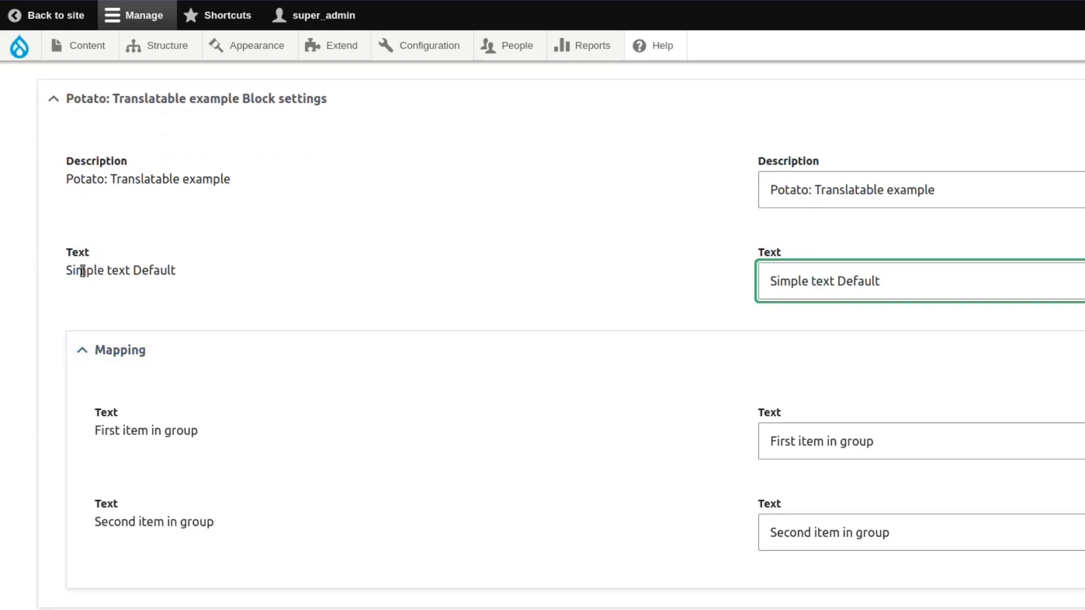
{"action": "scroll", "scroll_direction": "right", "scroll_amount": 3}
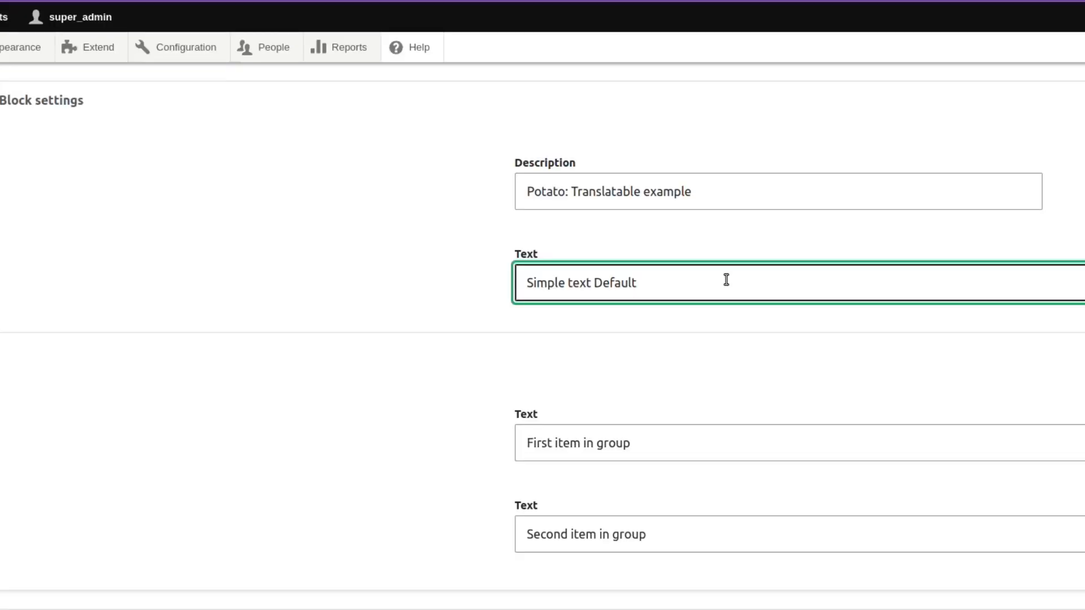
{"action": "type", "text": "[ES]"}
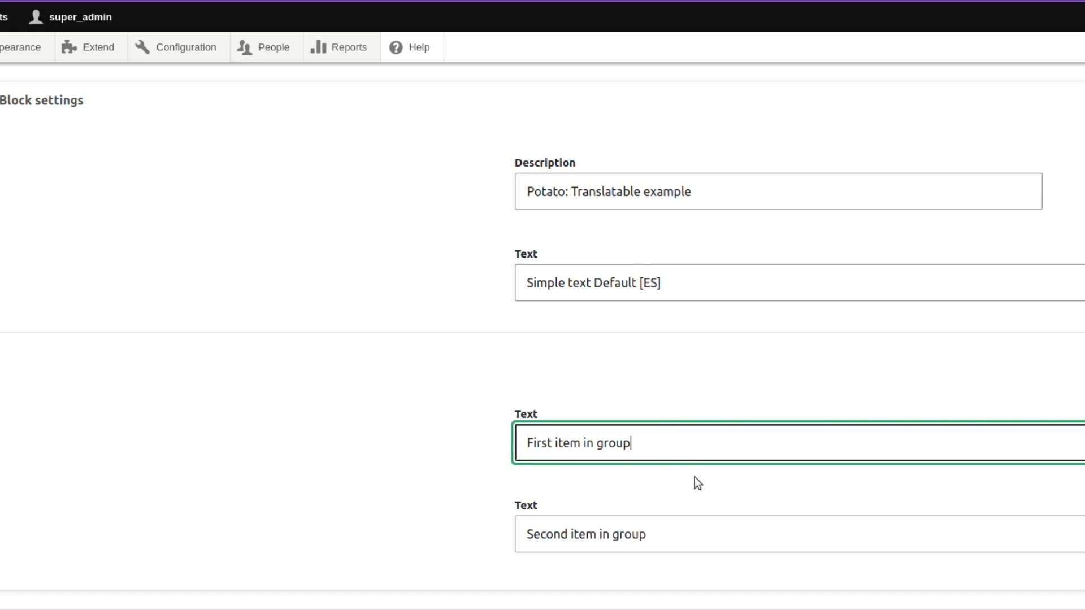
{"action": "type", "text": "[ES]"}
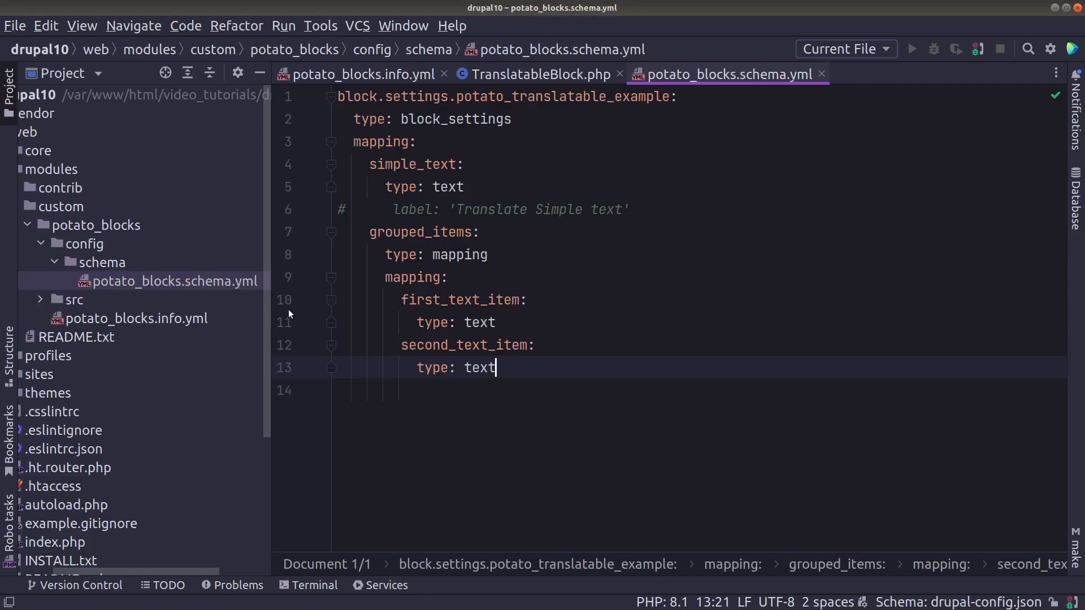
Add label: 'Grouped items' below grouped_items' type: mapping
{"action": "left_click", "coordinate": [488, 255]}
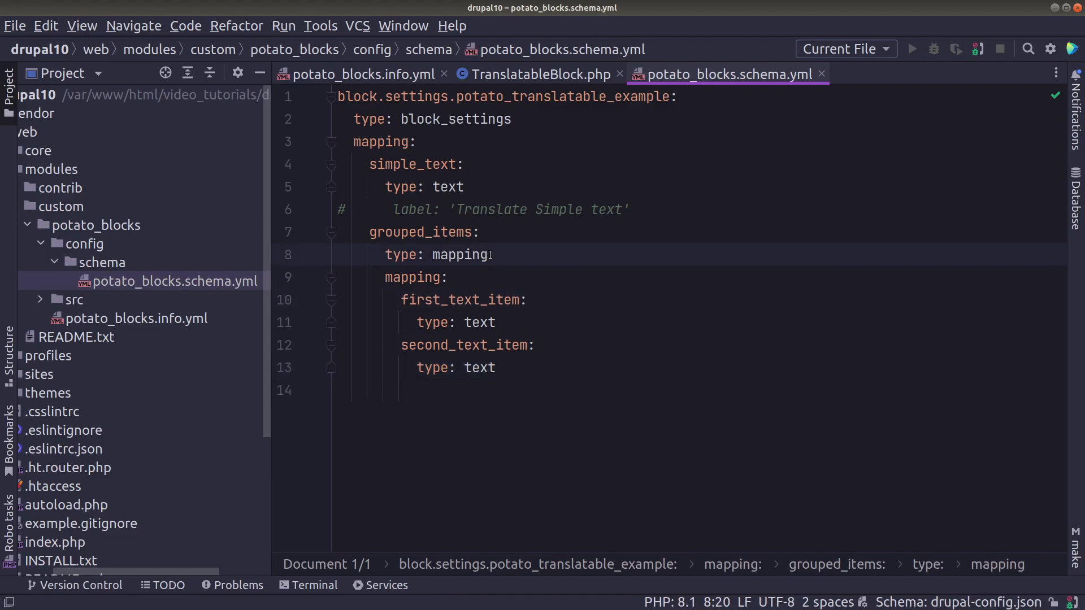
{"action": "type", "text": "label"}
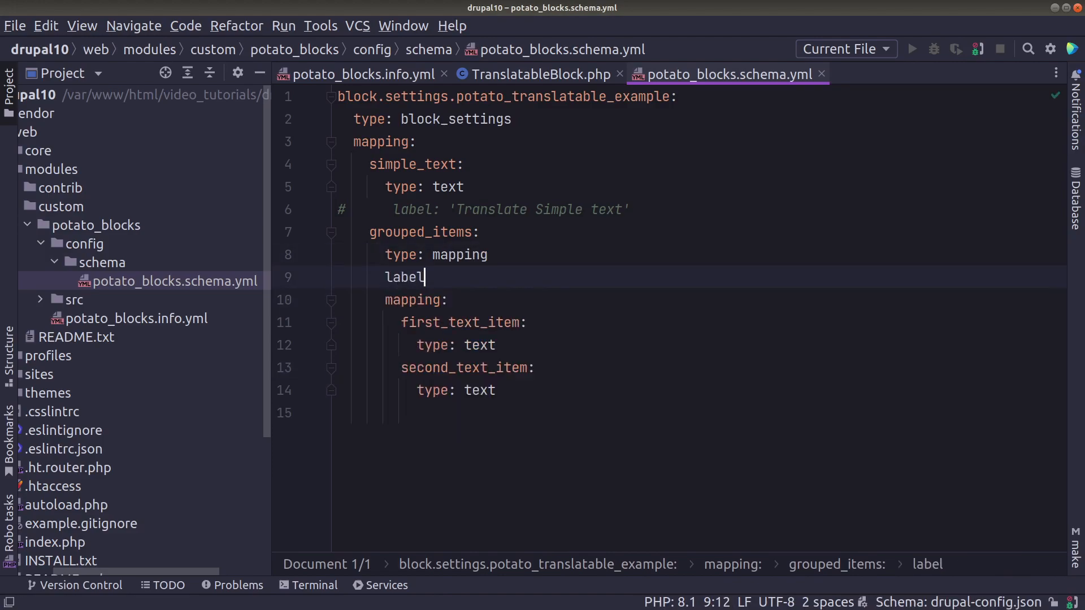
{"action": "type", "text": ": 'Gr'"}
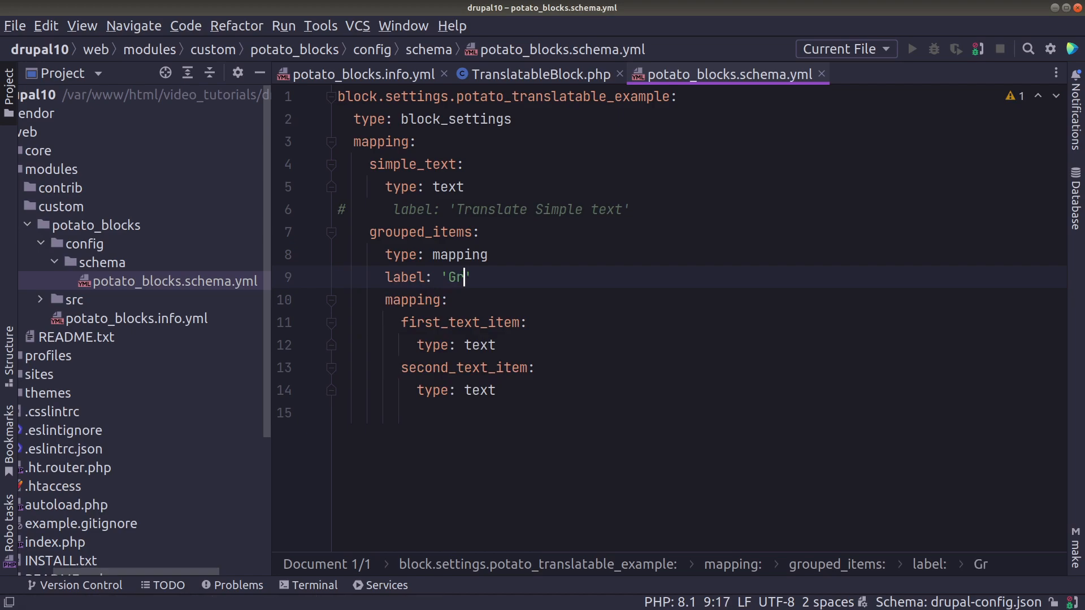
{"action": "type", "text": "ouped items"}
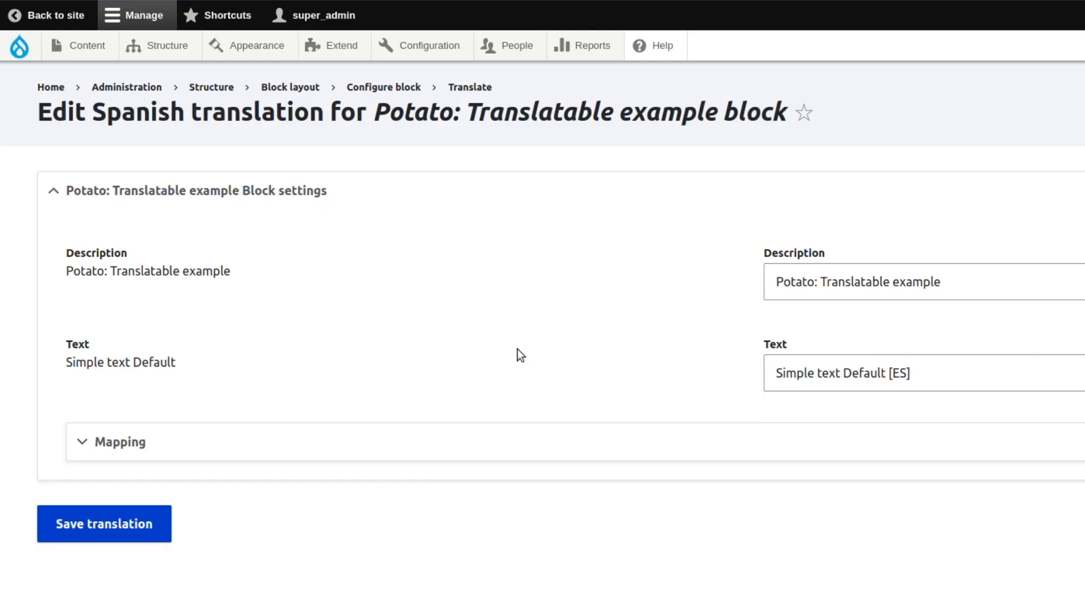
{"action": "left_click", "coordinate": [104, 524]}
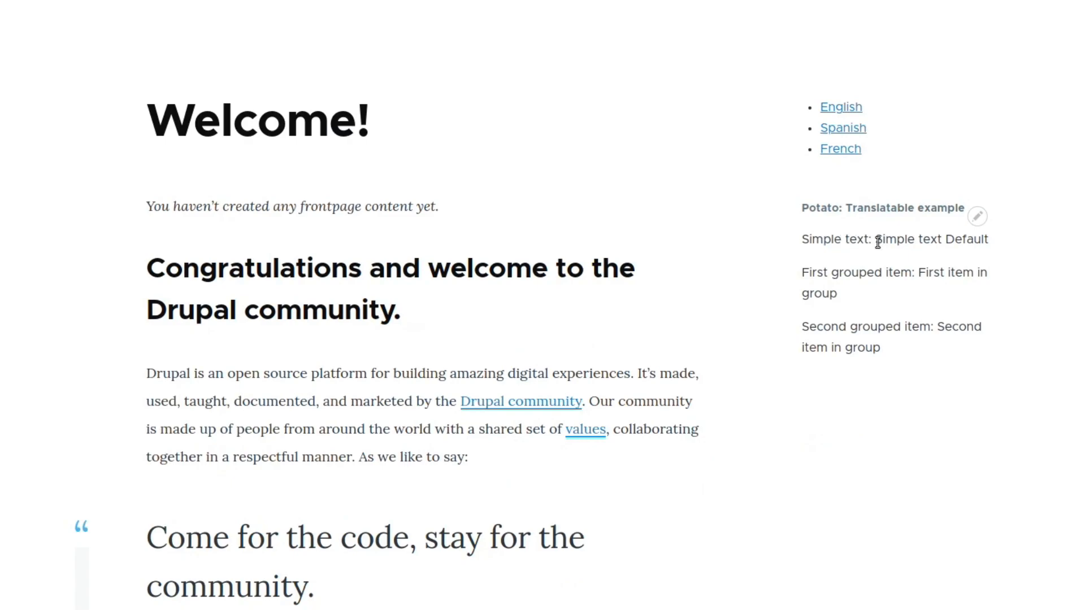
Switch the front page to Spanish and highlight the [ES] suffix on the first grouped item
{"action": "left_click", "coordinate": [842, 127]}
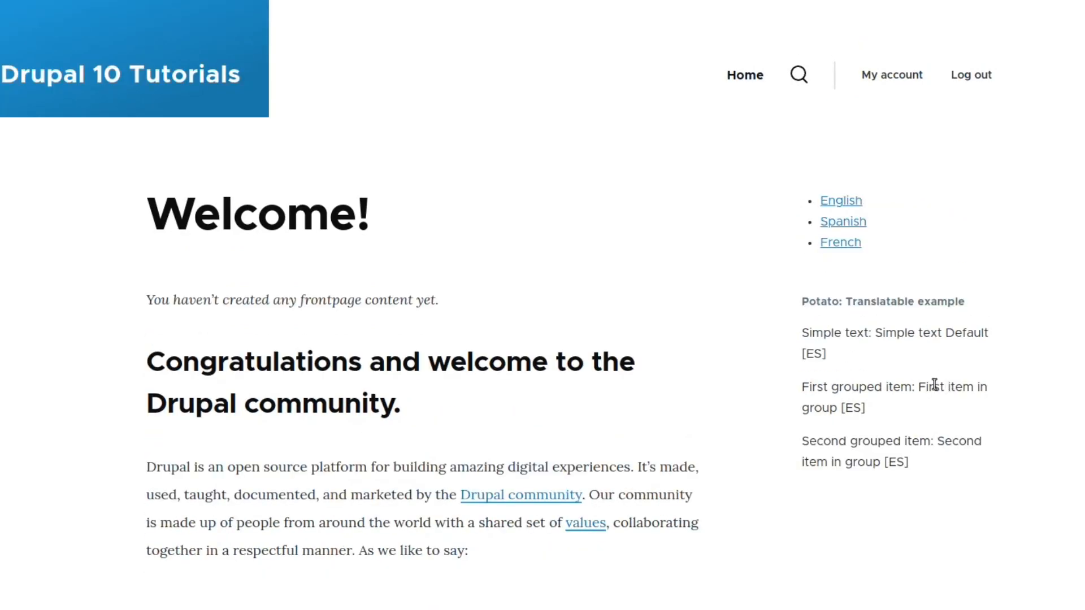
{"action": "double_click", "coordinate": [853, 407]}
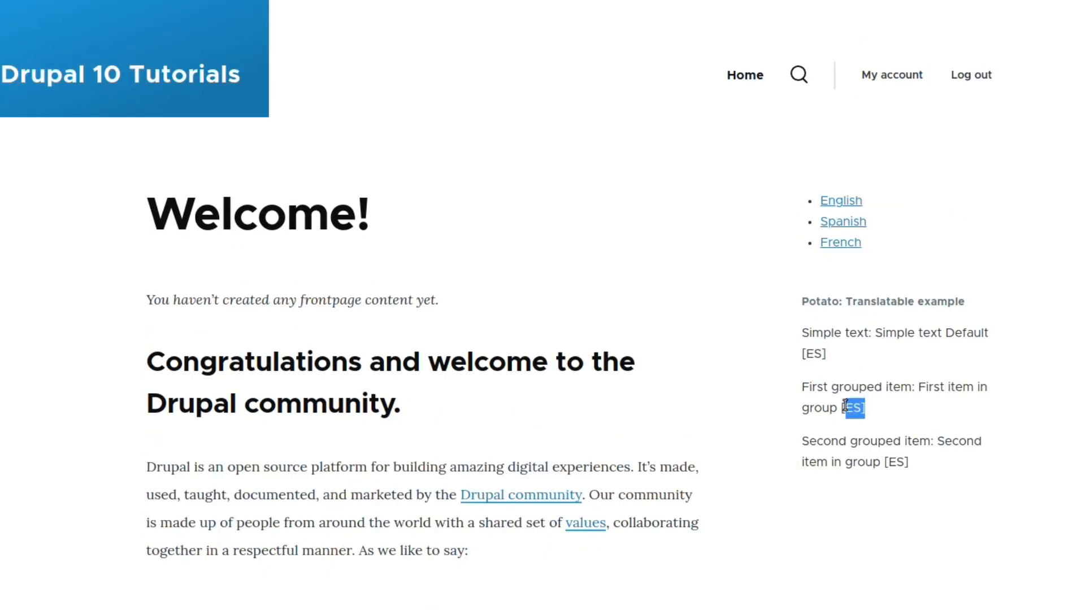